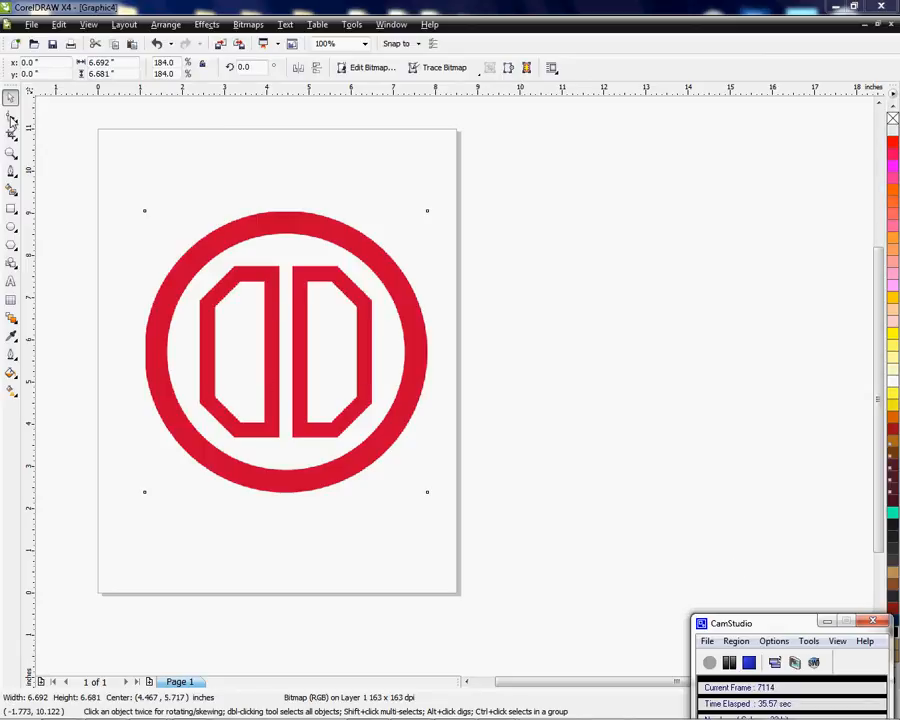
Select the red DD logo bitmap on the page with the Pick tool
click(370, 287)
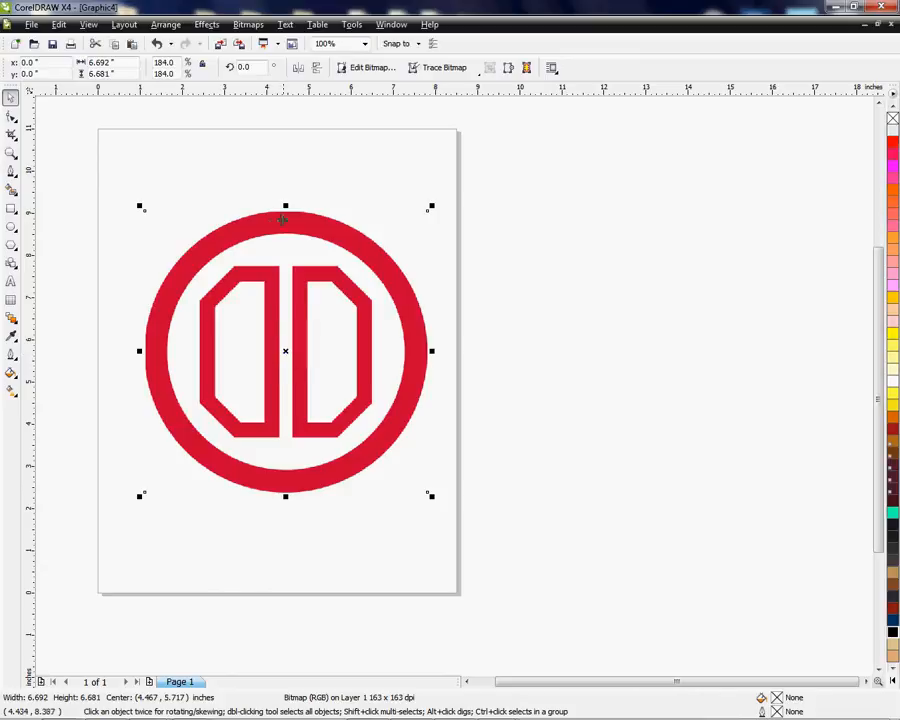
mouse_move(302, 334)
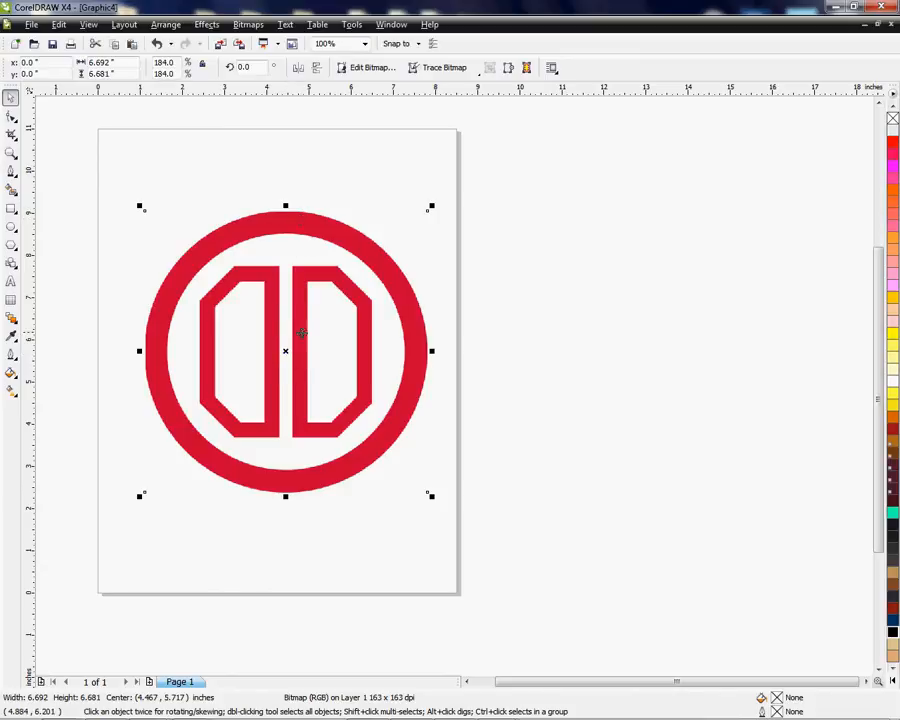
mouse_move(335, 315)
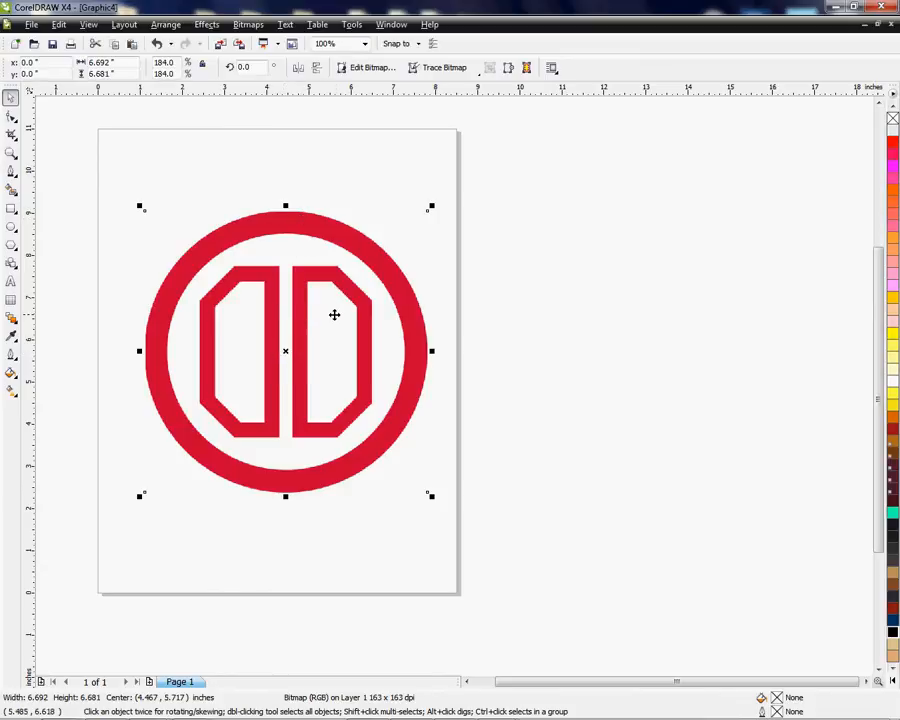
mouse_move(285, 351)
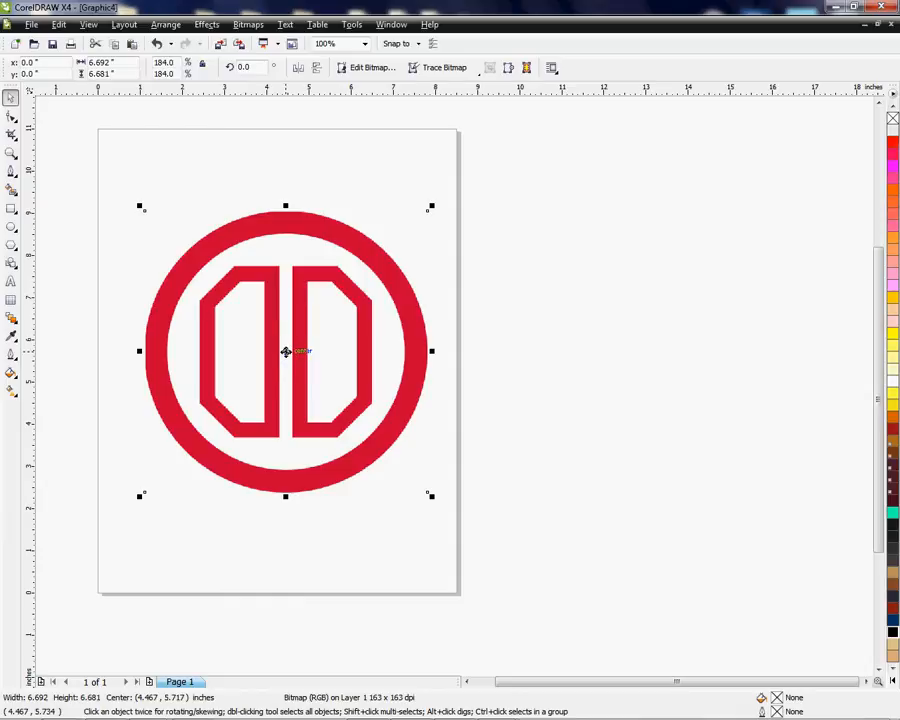
mouse_move(360, 274)
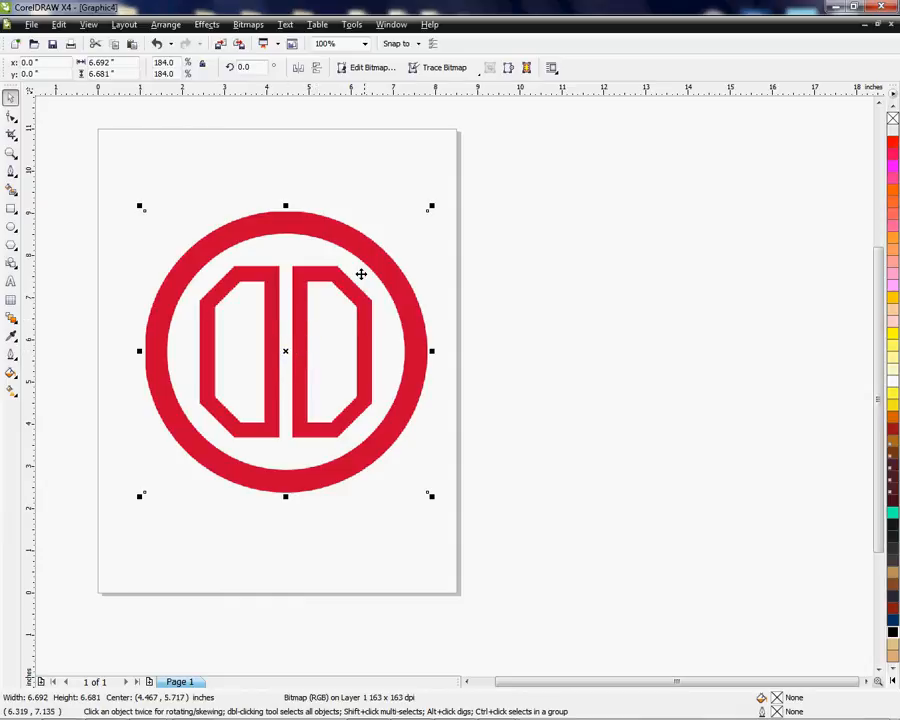
mouse_move(379, 309)
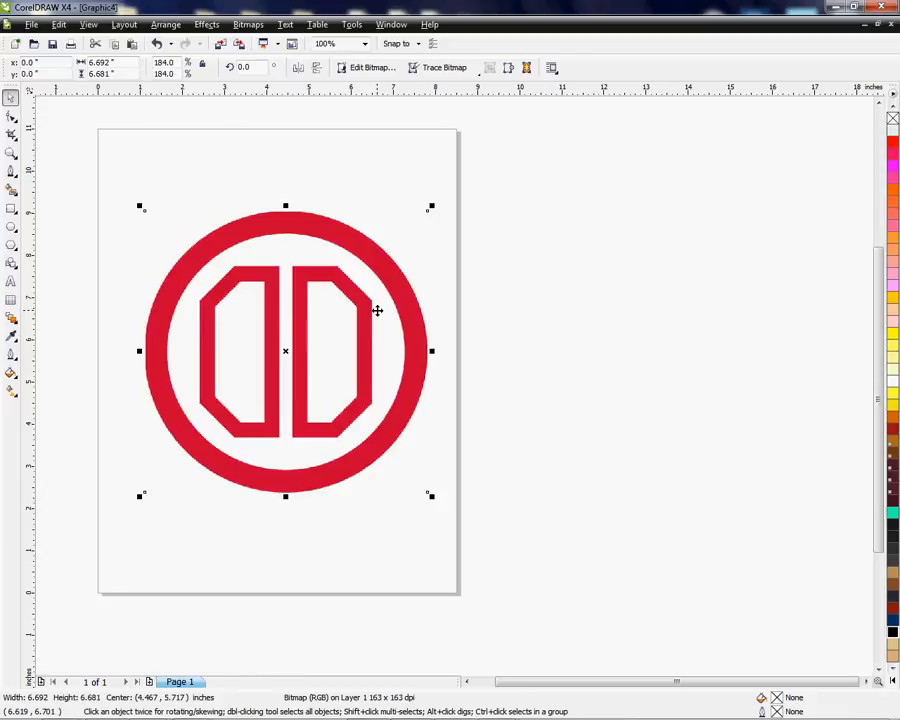
mouse_move(322, 294)
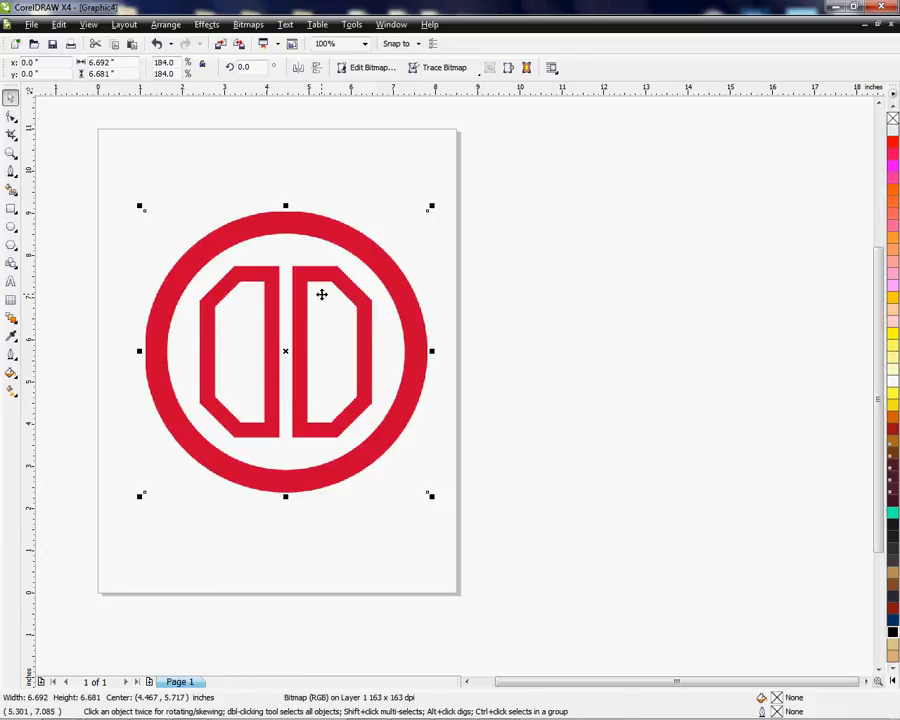
mouse_move(366, 143)
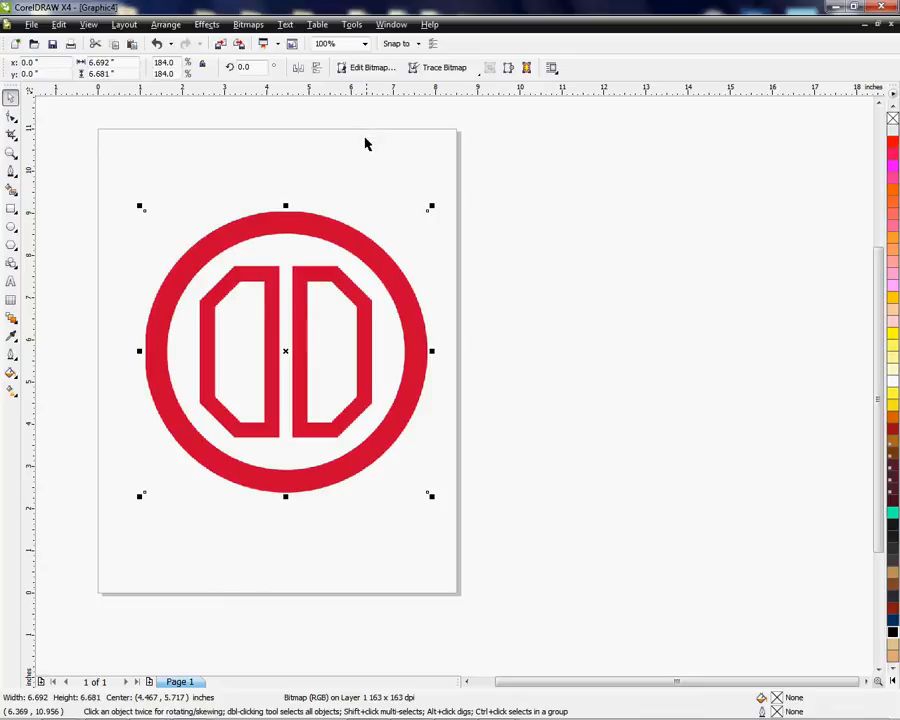
mouse_move(54, 230)
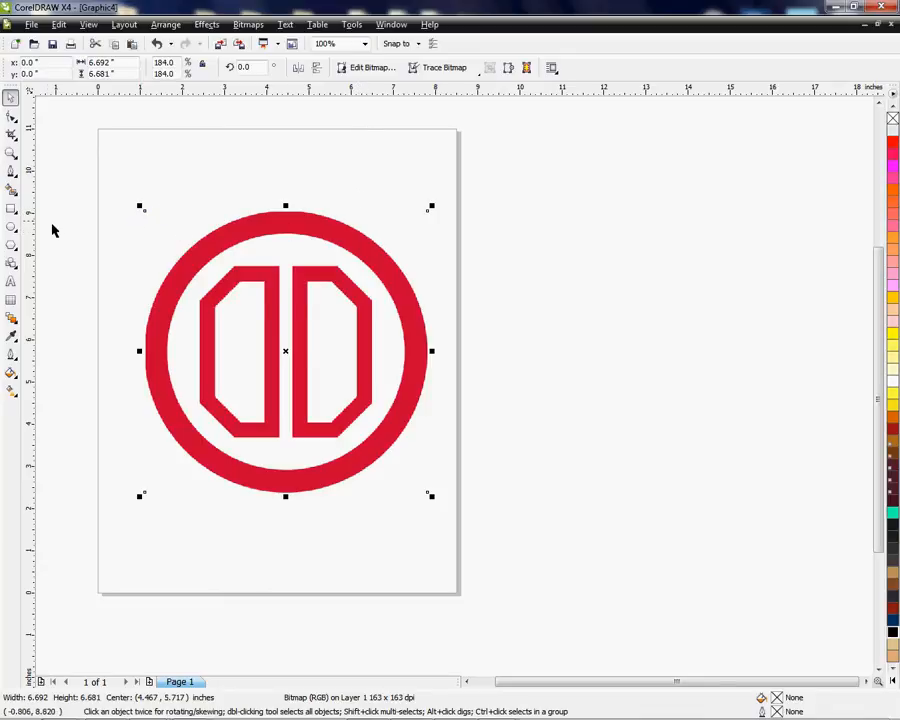
mouse_move(199, 230)
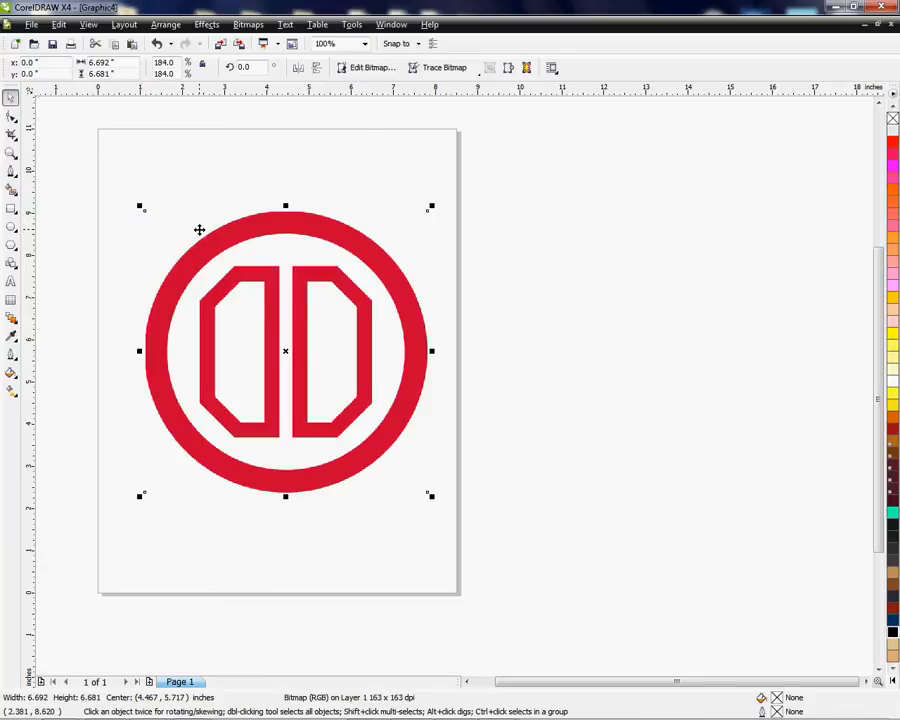
mouse_move(445, 67)
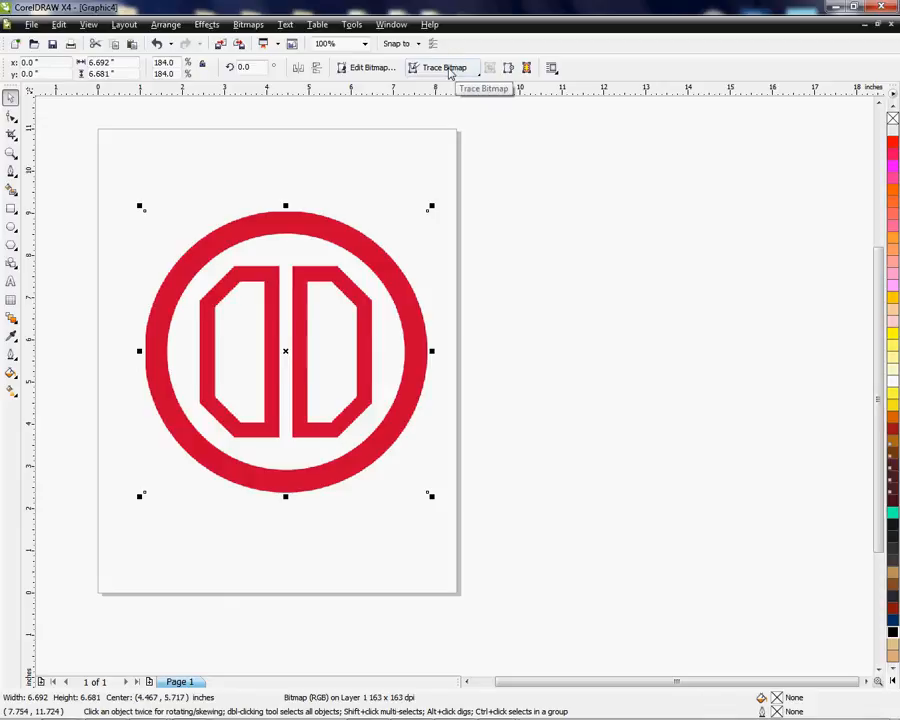
Bring up the Trace Bitmap choices for the selected logo
click(445, 67)
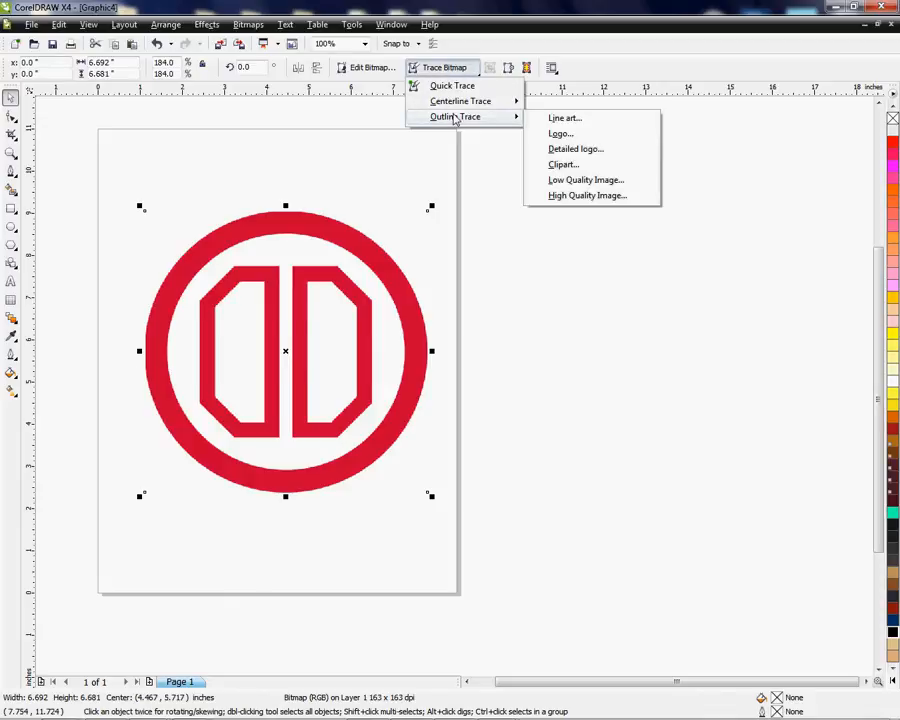
mouse_move(565, 118)
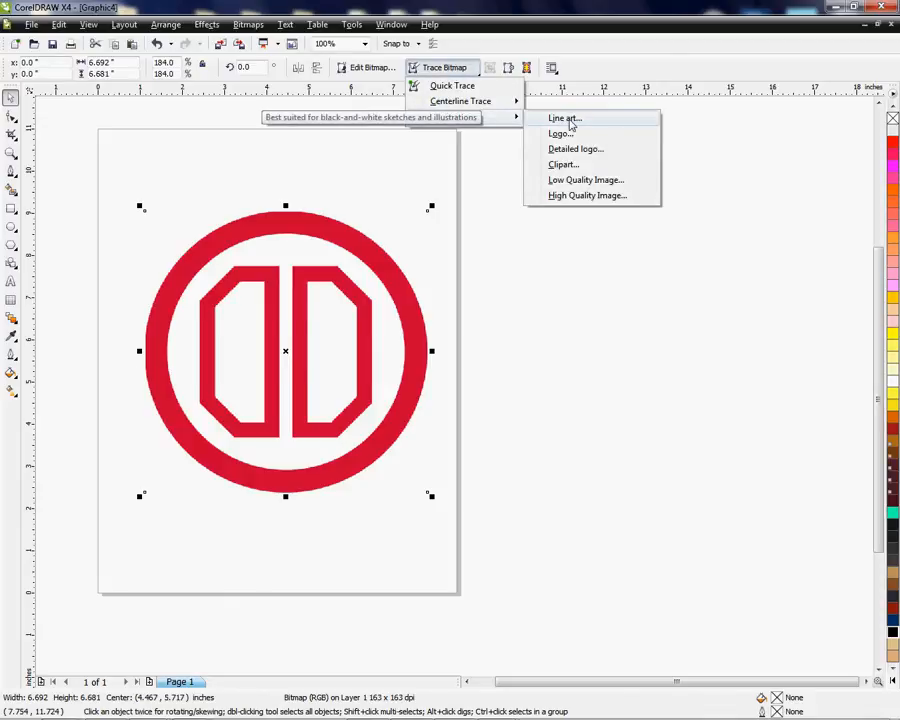
mouse_move(516, 118)
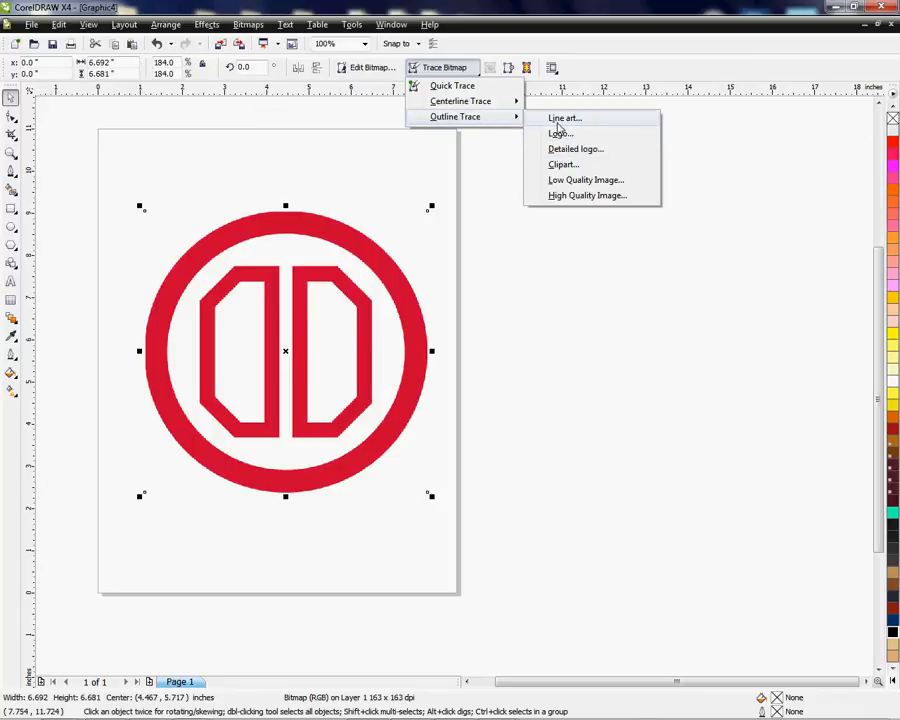
mouse_move(575, 148)
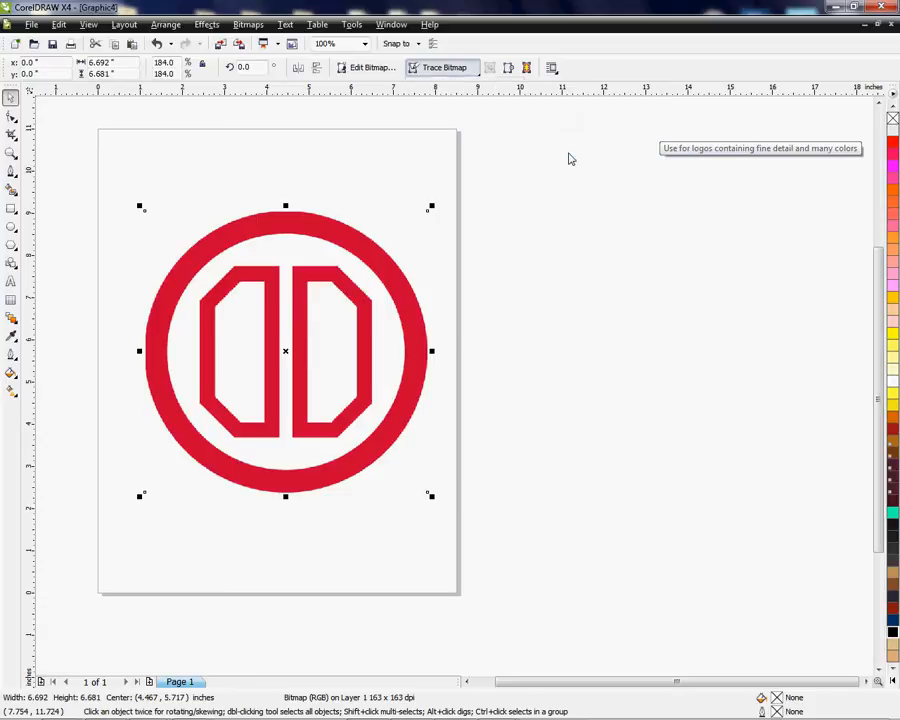
Run a Detailed logo outline trace and nudge the Detail slider in PowerTRACE
click(444, 67)
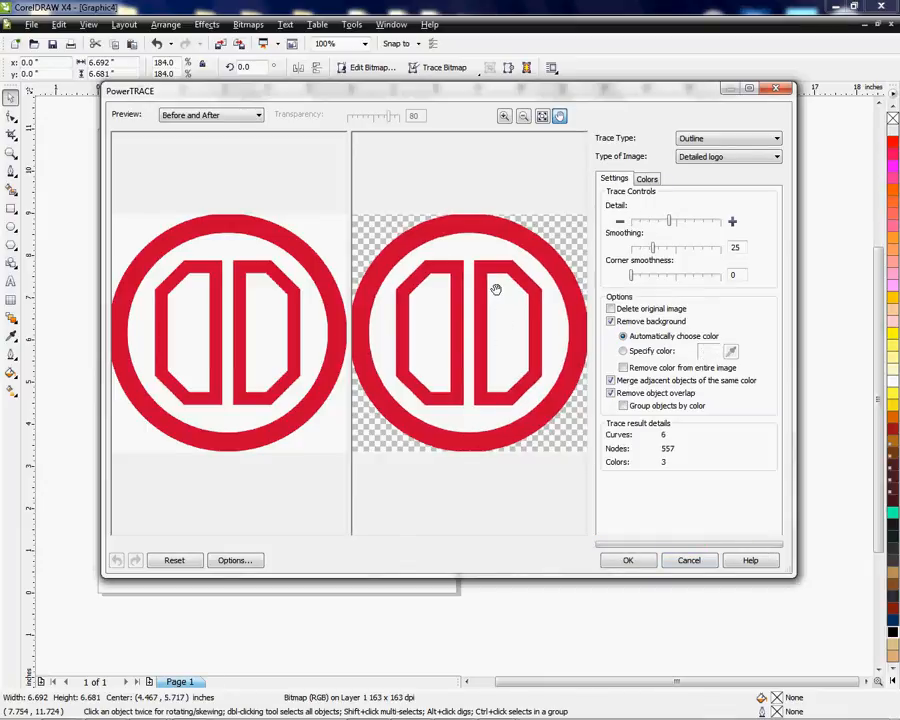
mouse_move(479, 313)
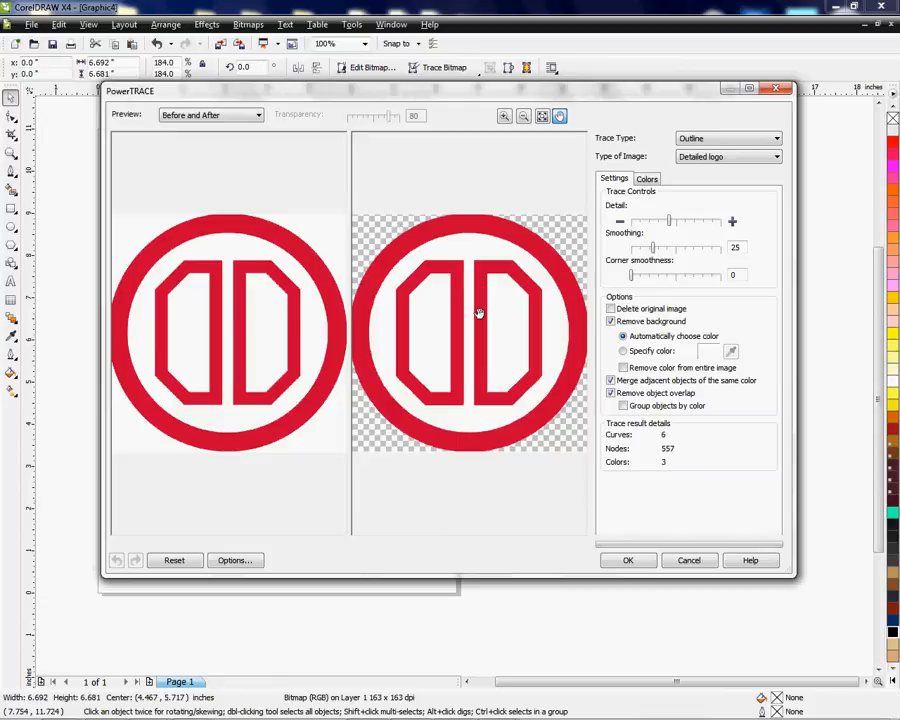
mouse_move(672, 225)
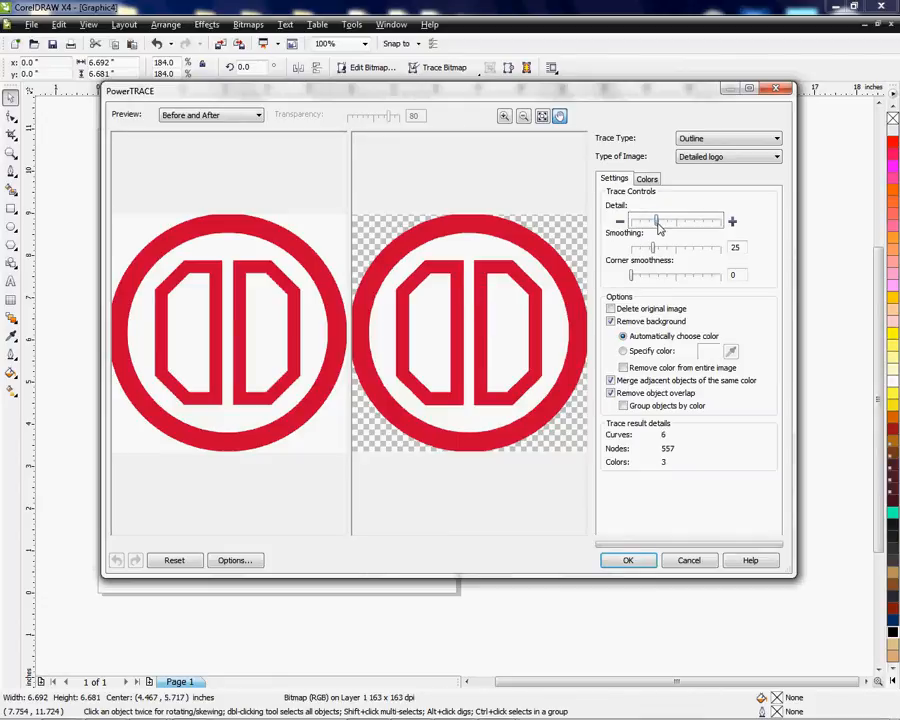
drag(658, 221, 642, 221)
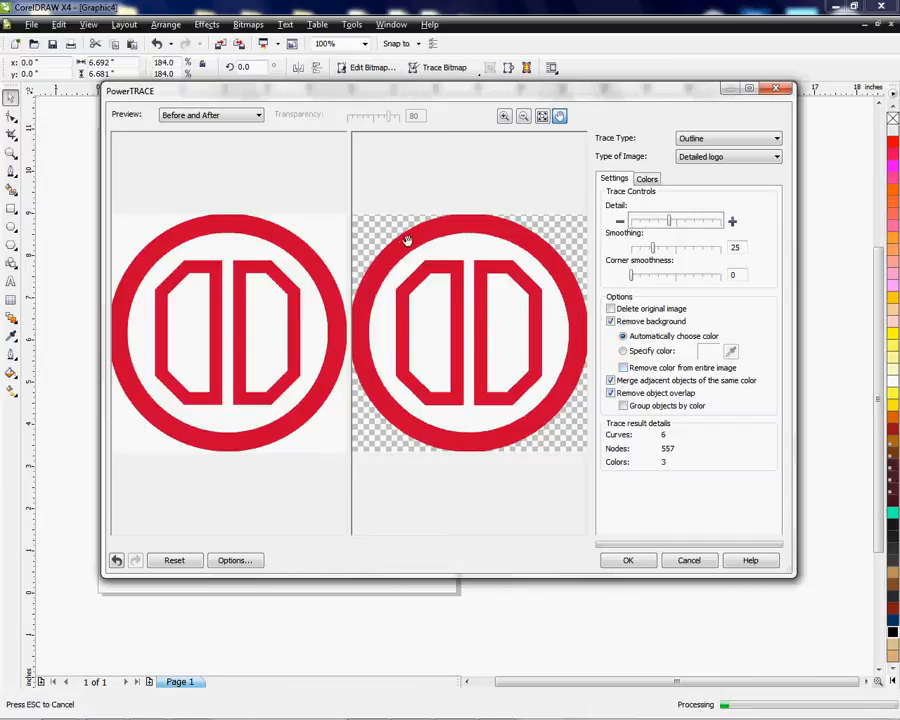
mouse_move(220, 275)
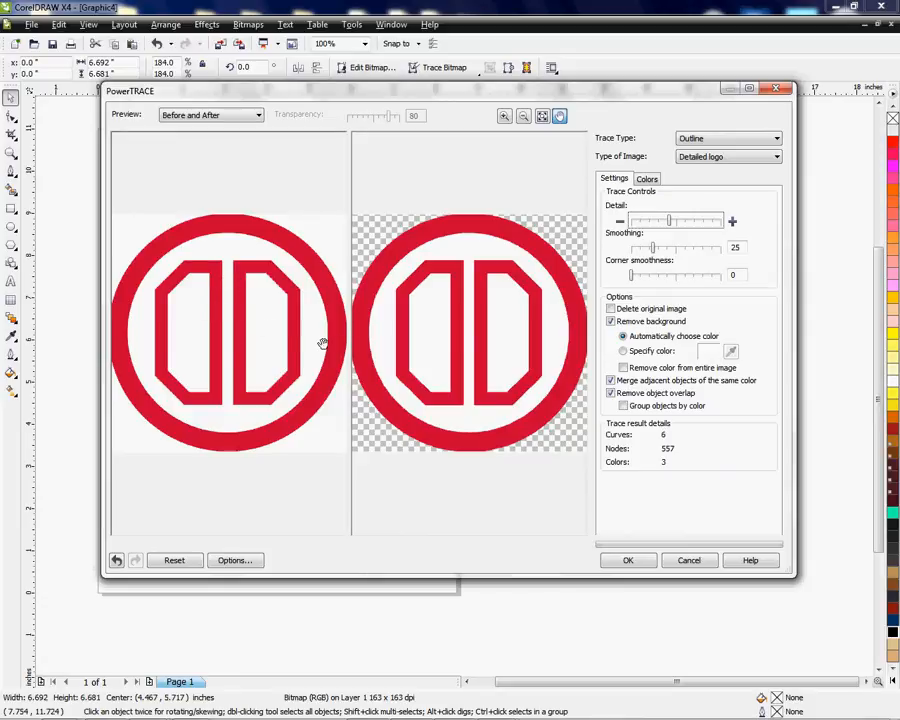
mouse_move(633, 497)
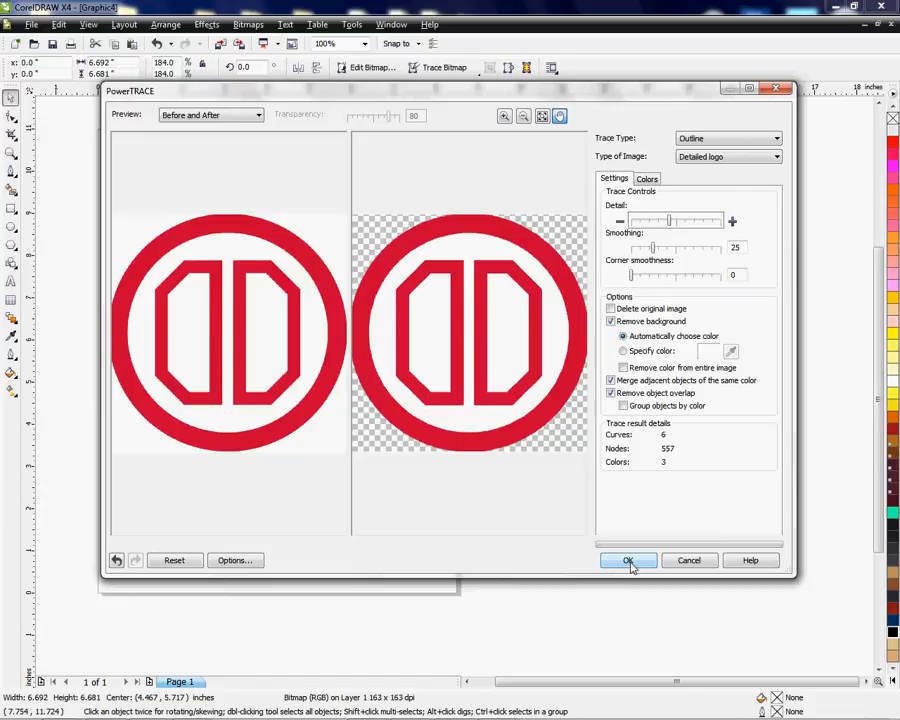
Accept the trace, move the six-object vector logo right of the page and select the original bitmap
click(628, 560)
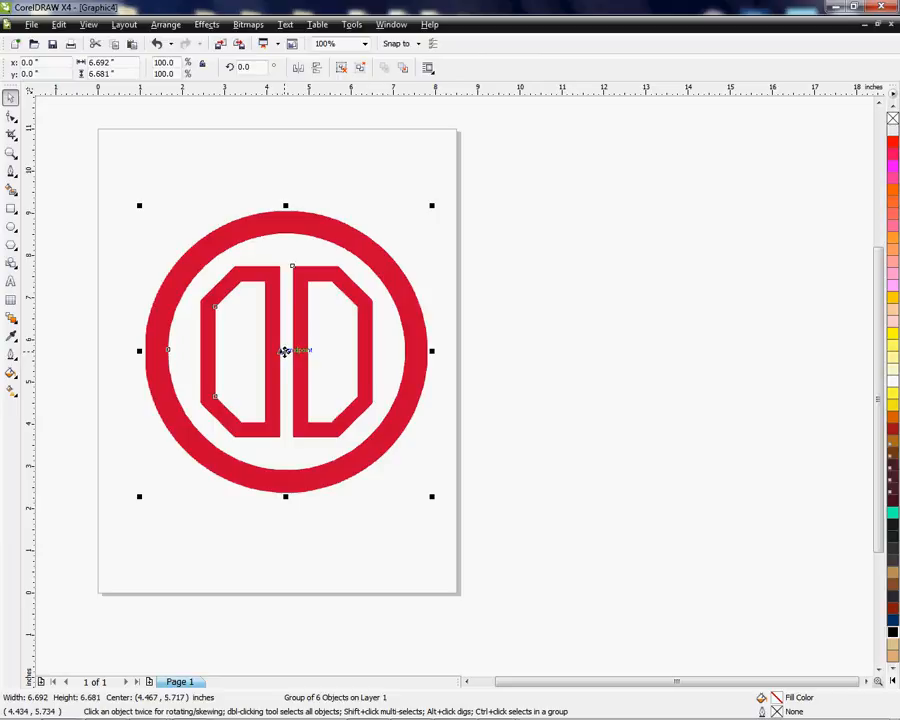
drag(285, 350, 620, 320)
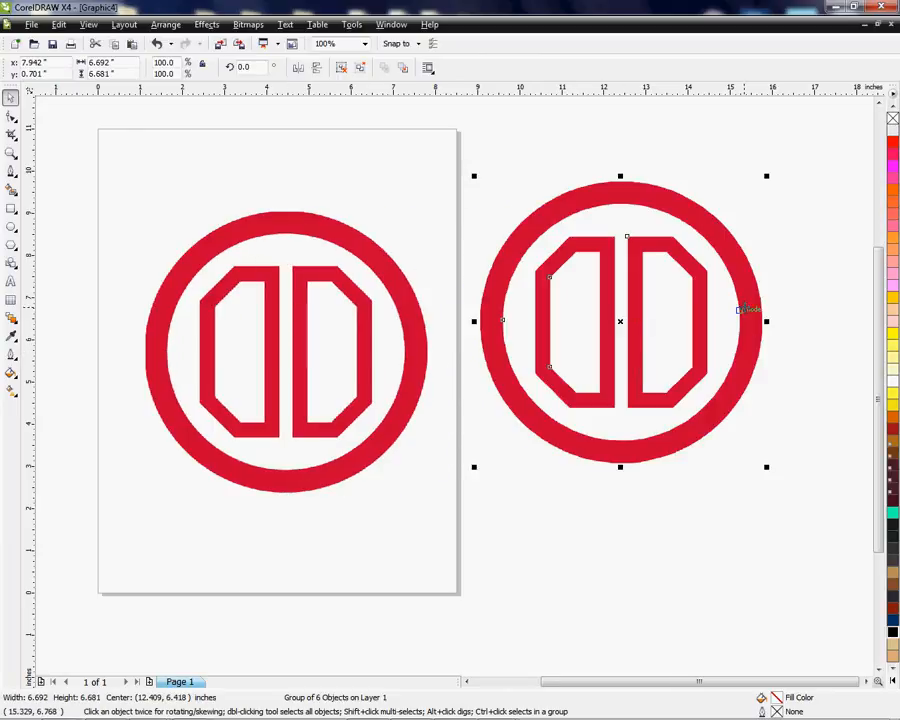
click(285, 350)
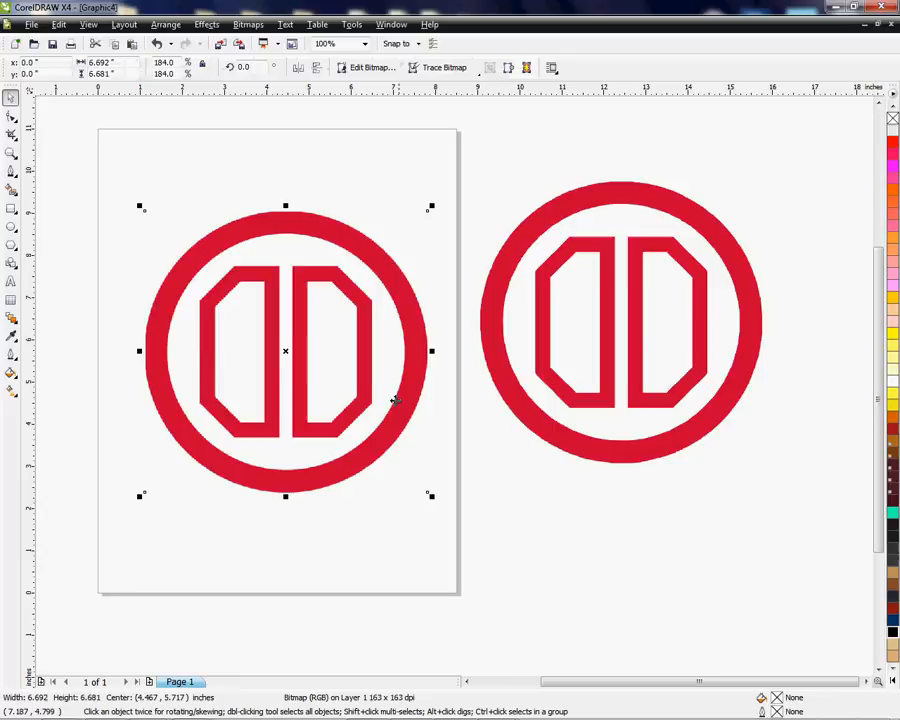
mouse_move(460, 360)
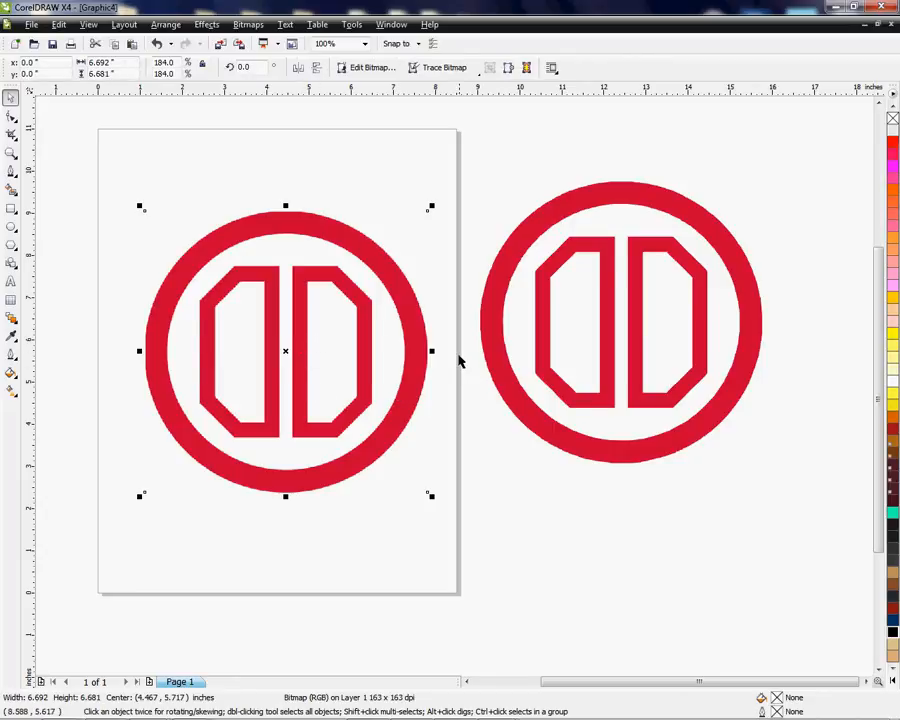
mouse_move(452, 360)
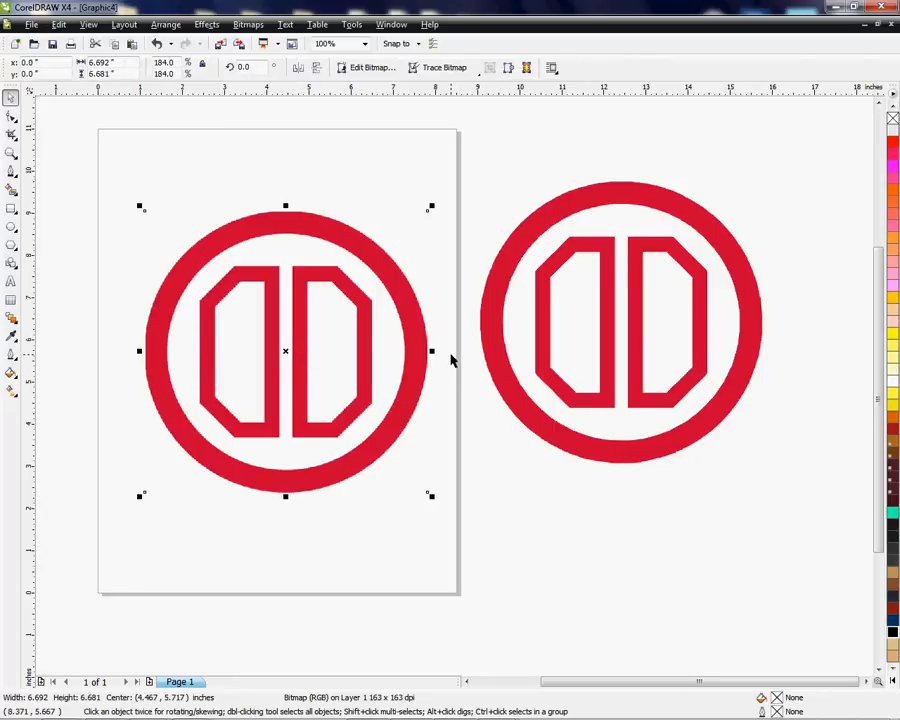
mouse_move(290, 352)
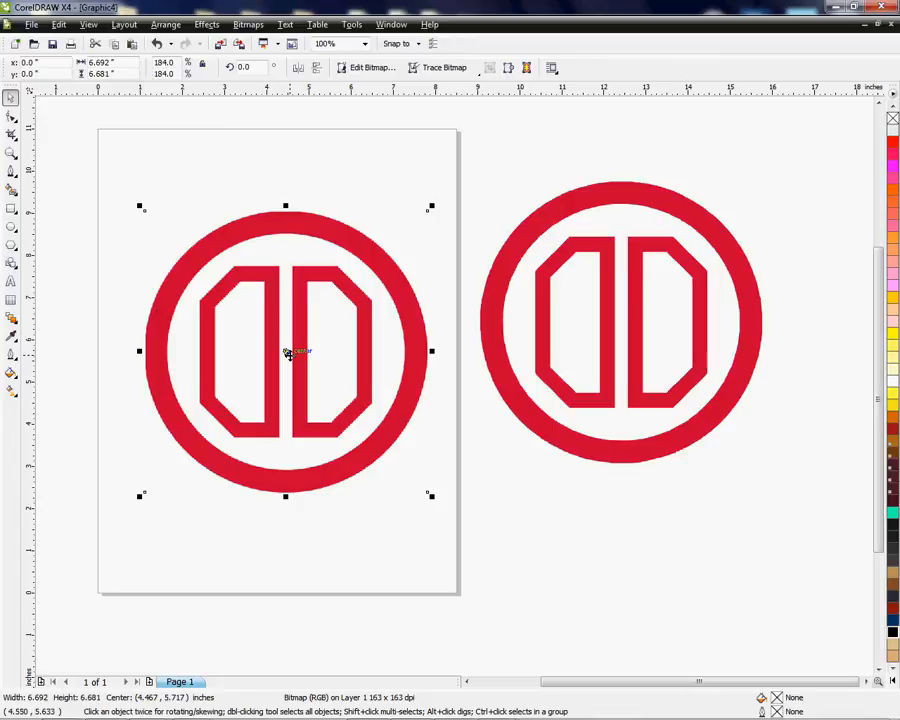
Move the original logo bitmap off the page to the left, clear of the page
drag(285, 352, 47, 360)
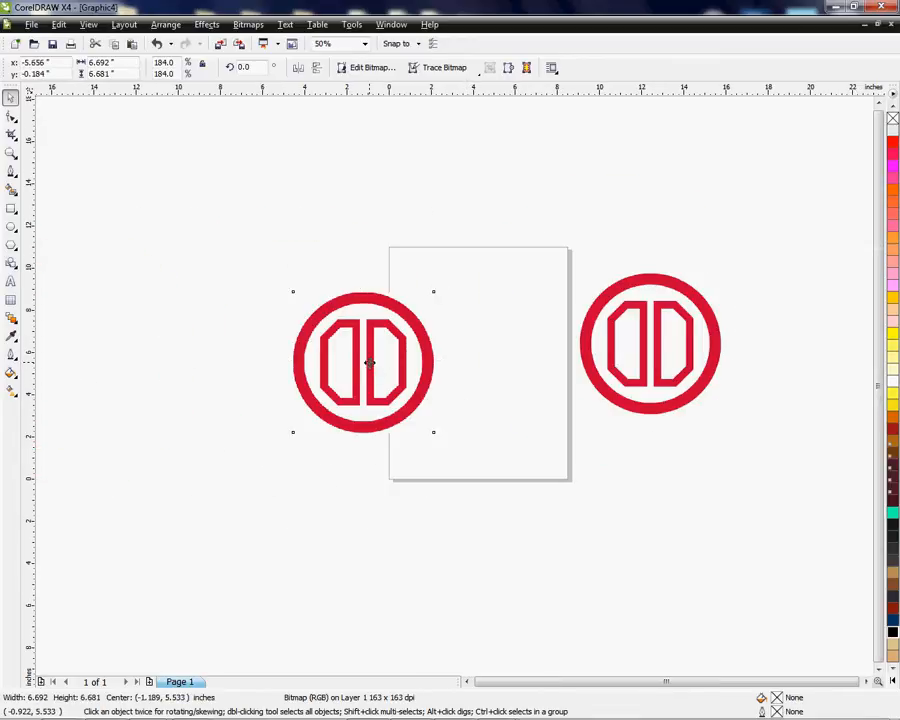
drag(365, 363, 260, 344)
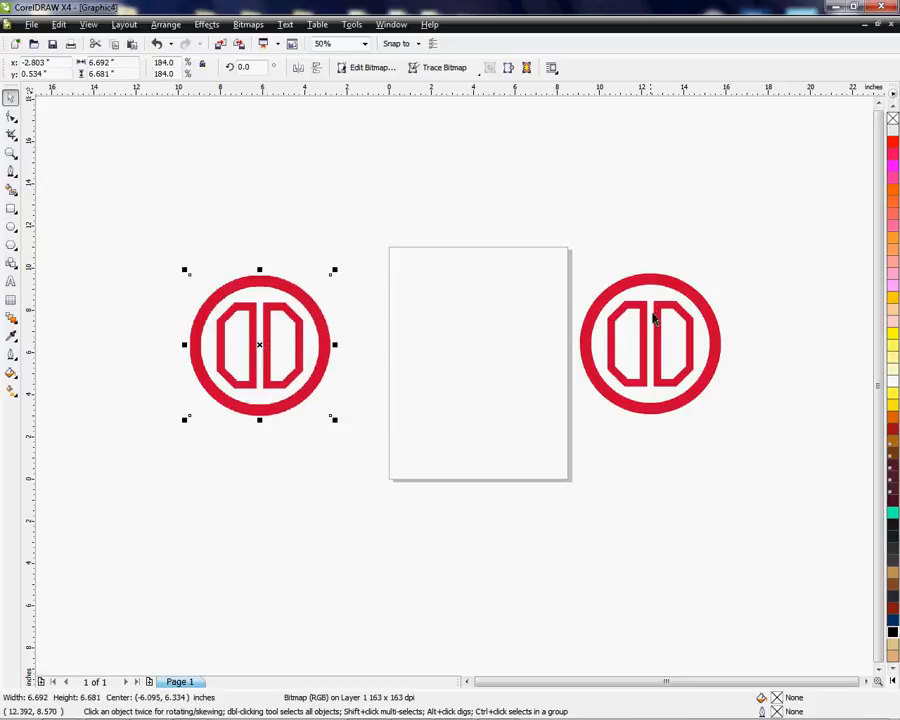
mouse_move(555, 300)
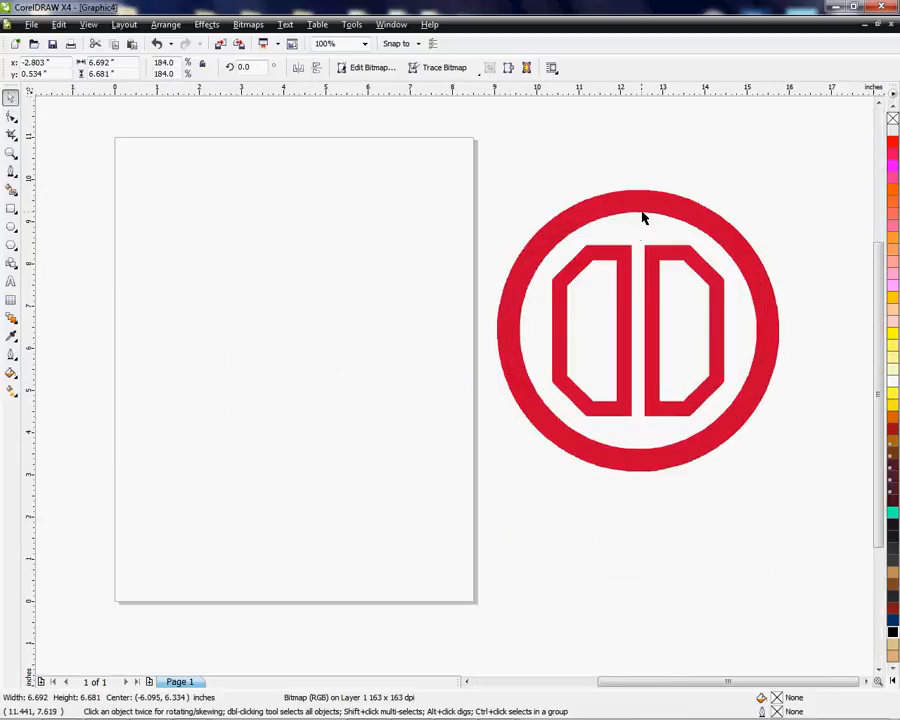
Move the whole traced logo group onto the page
click(638, 330)
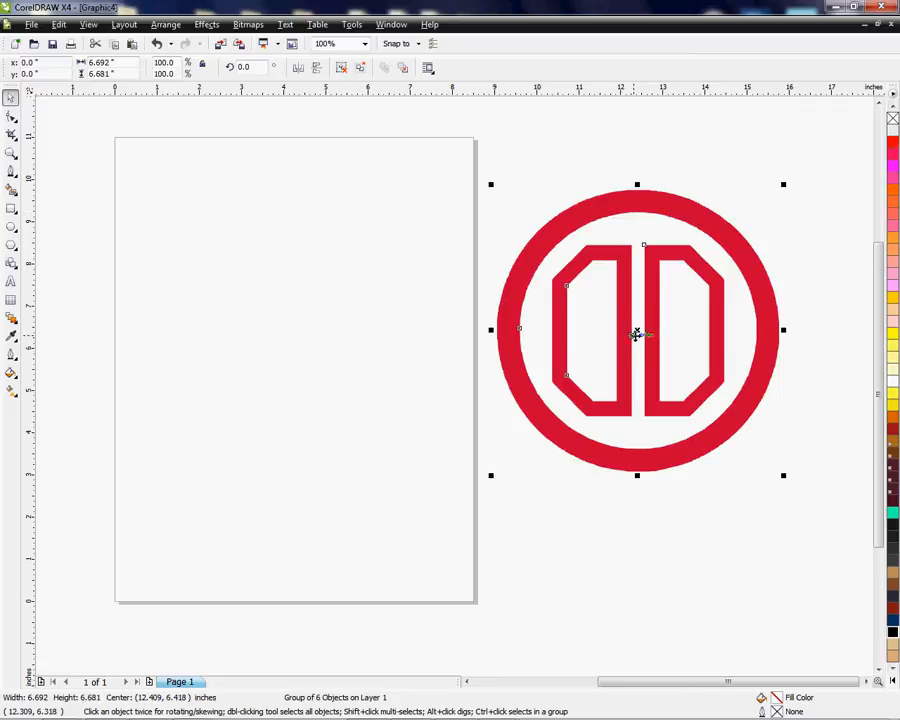
drag(637, 332, 291, 358)
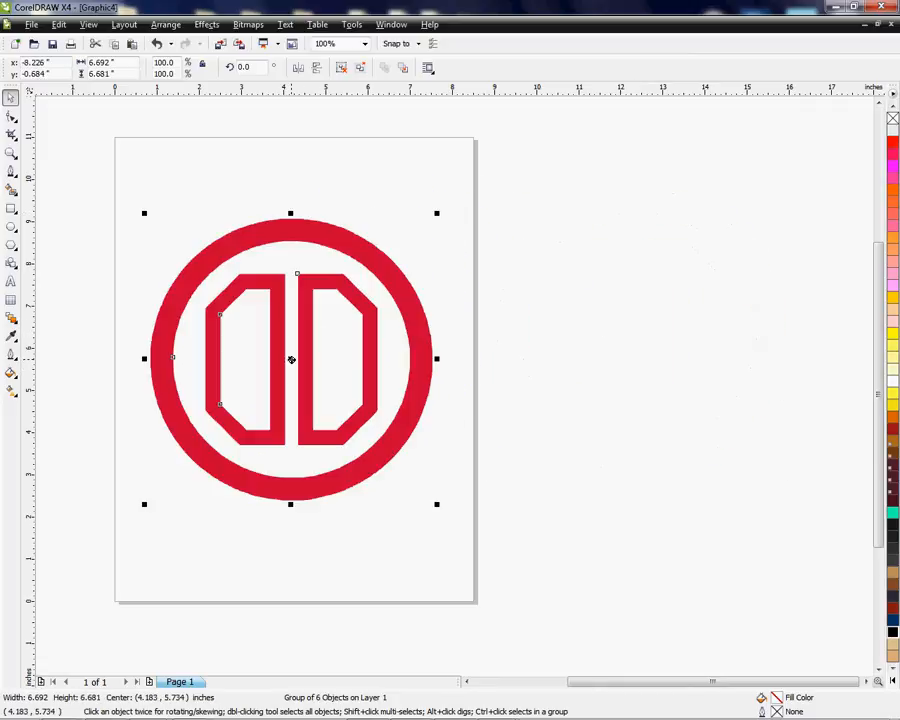
mouse_move(806, 438)
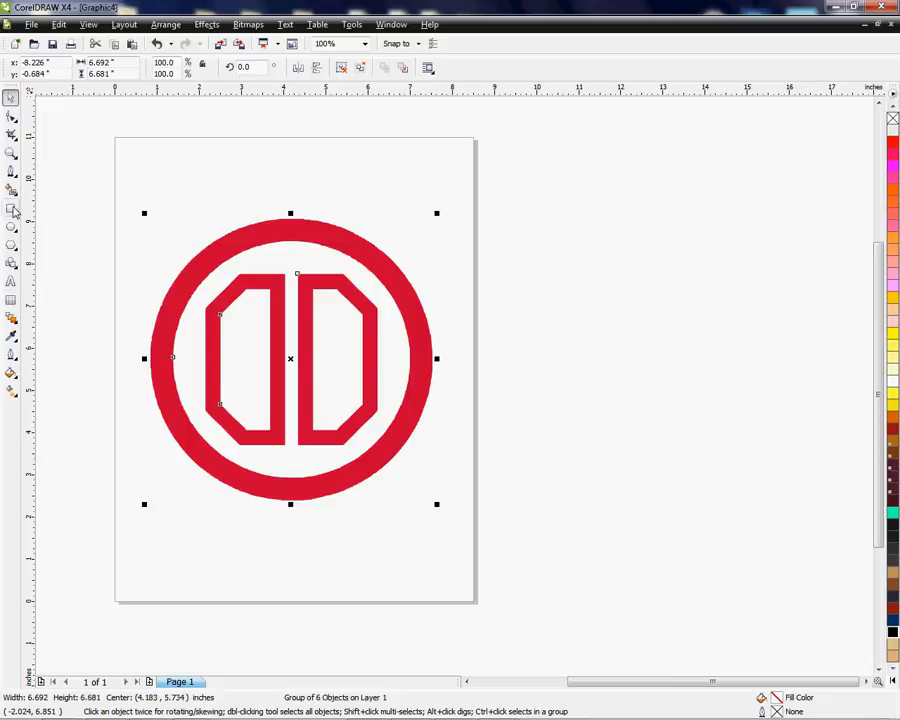
Draw a large rectangle beside the page and fill it black
drag(518, 178, 830, 543)
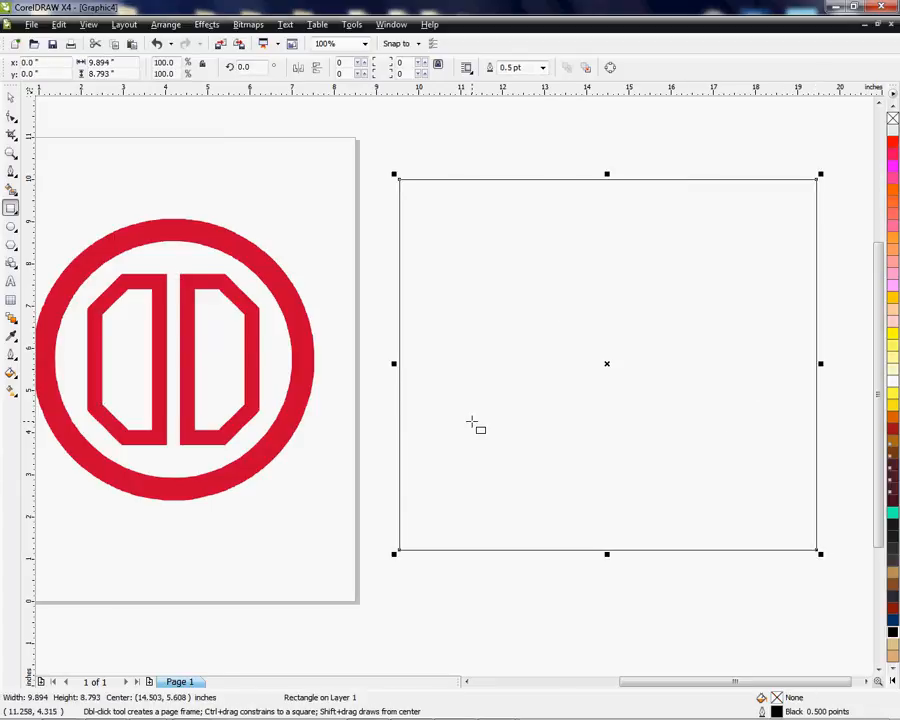
mouse_move(485, 408)
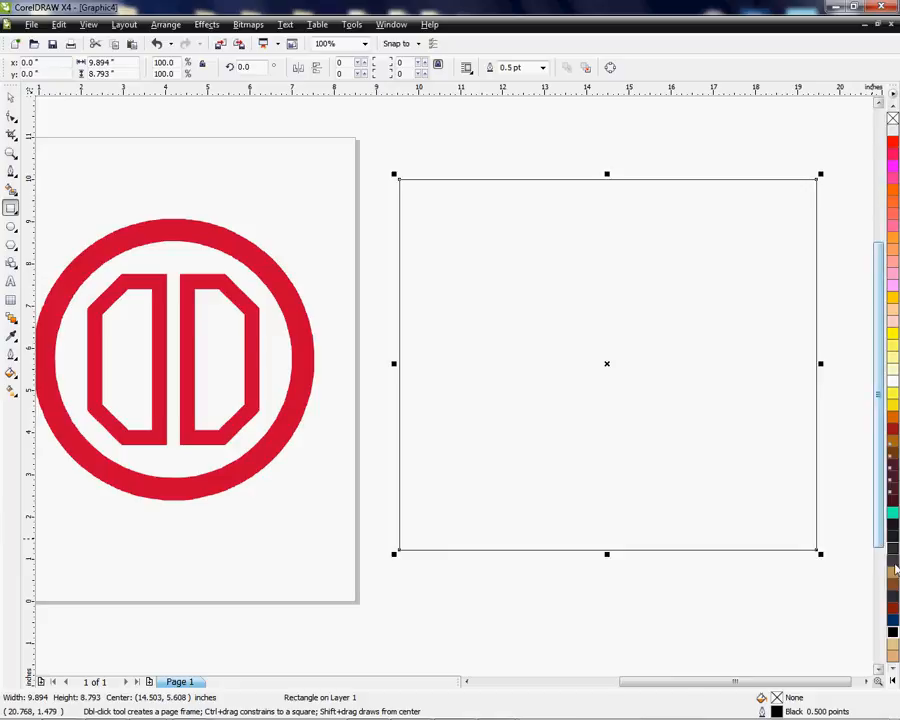
mouse_move(893, 573)
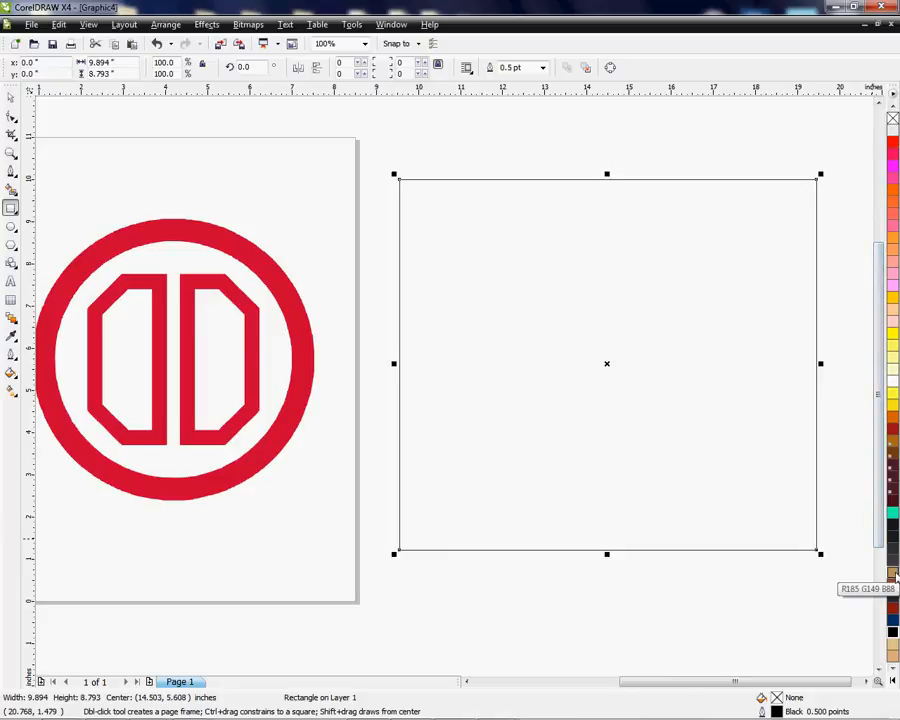
mouse_move(893, 435)
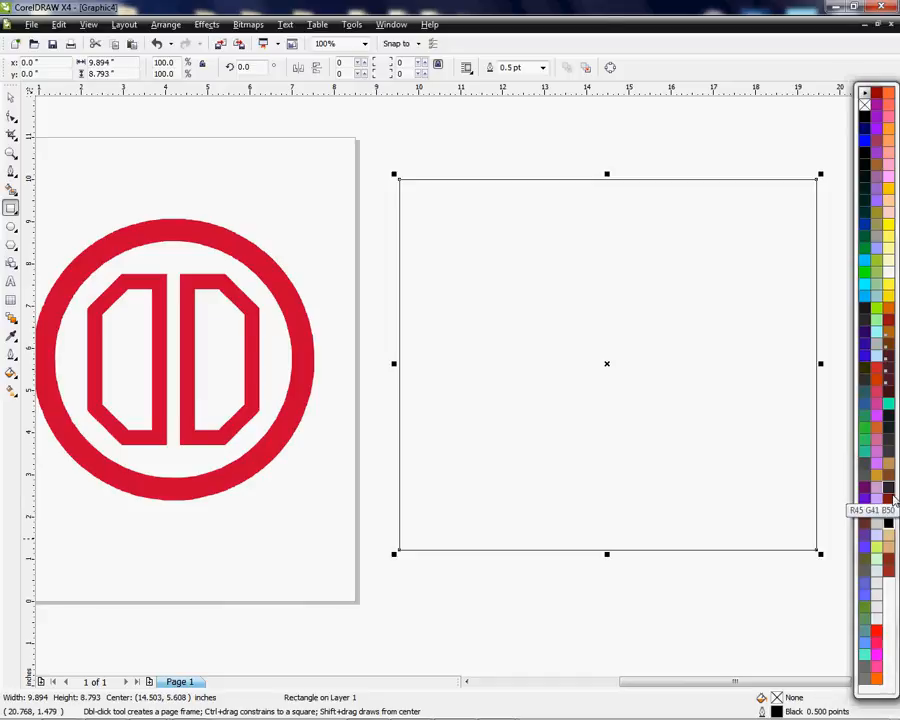
click(887, 522)
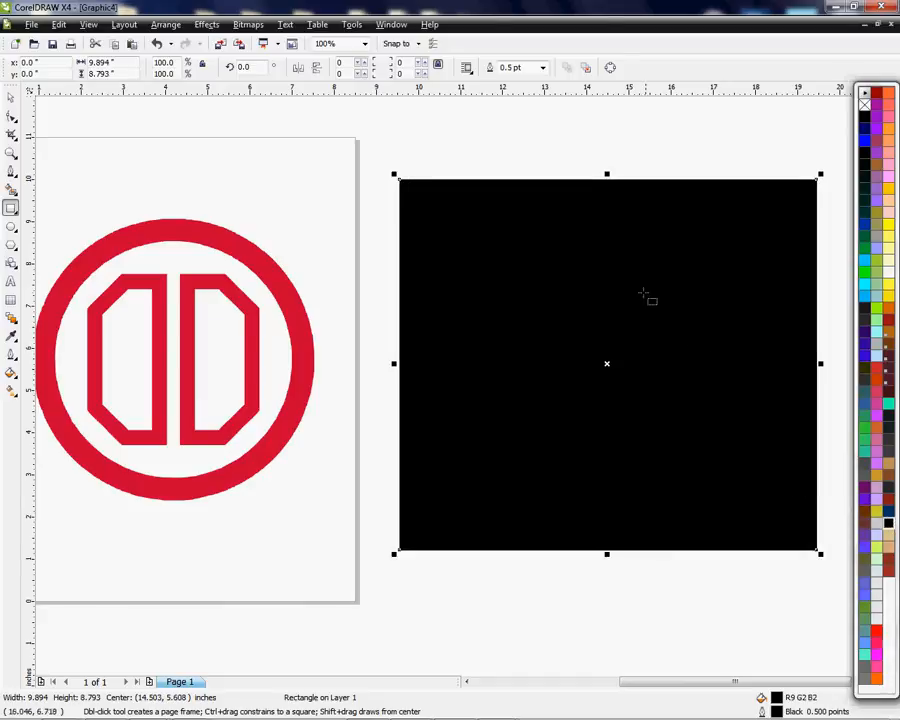
mouse_move(42, 247)
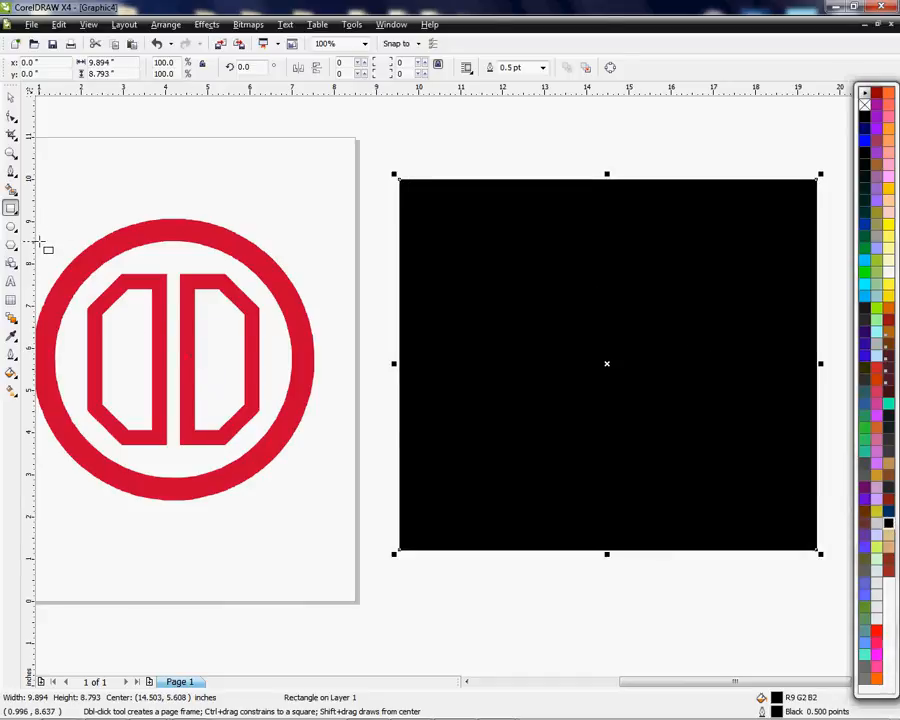
click(167, 363)
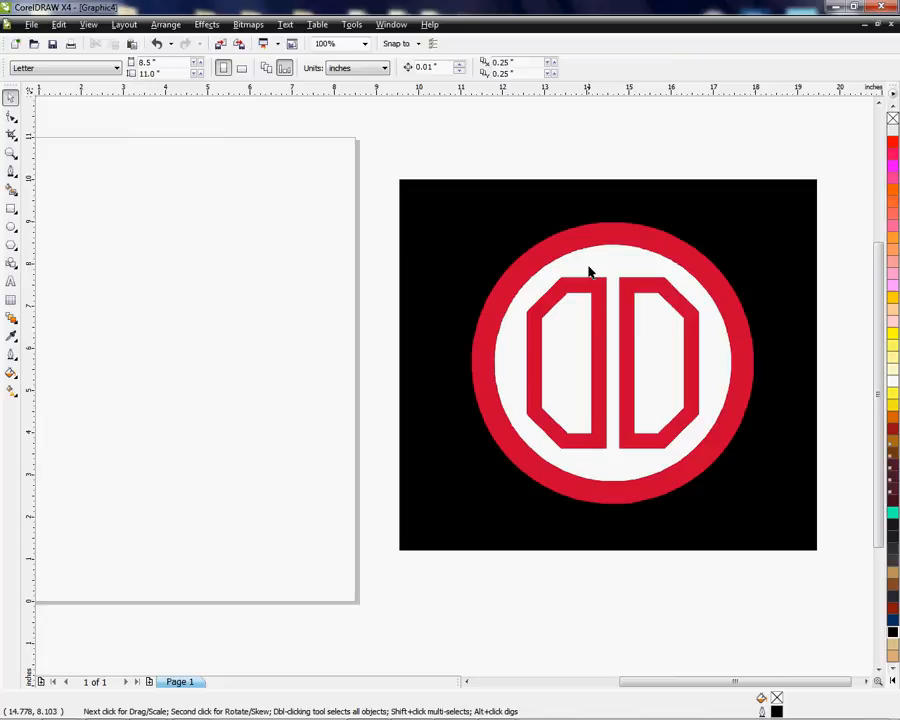
mouse_move(778, 262)
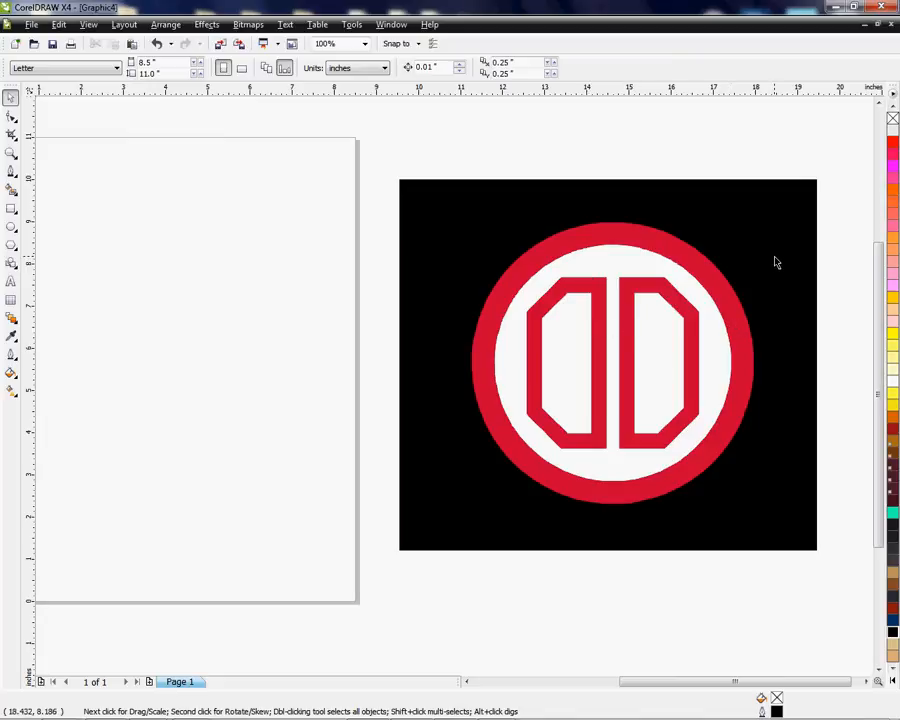
mouse_move(635, 380)
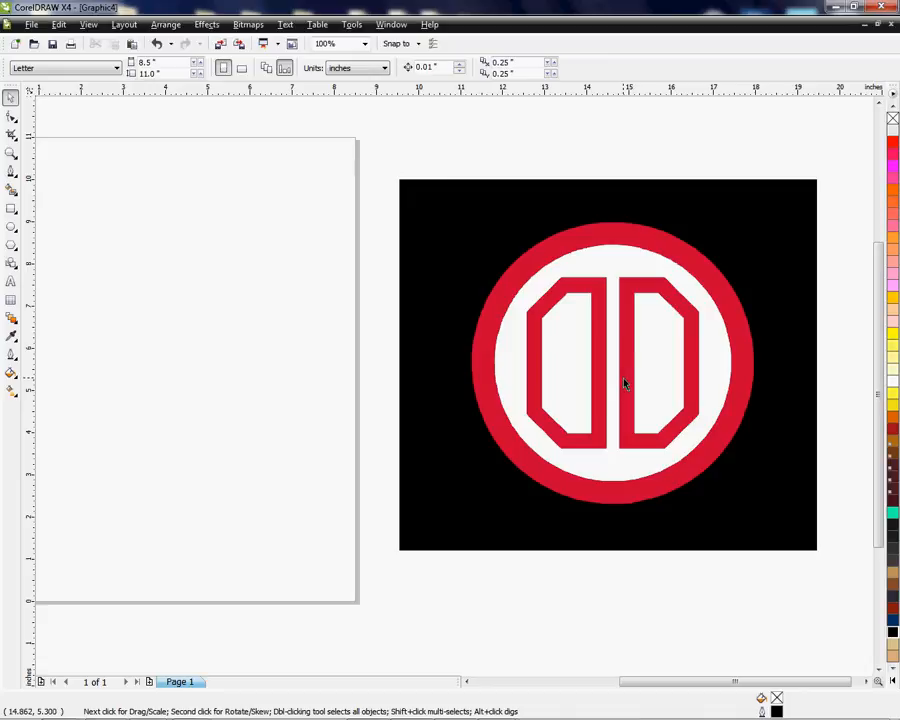
Select the logo sitting on the black square
click(608, 364)
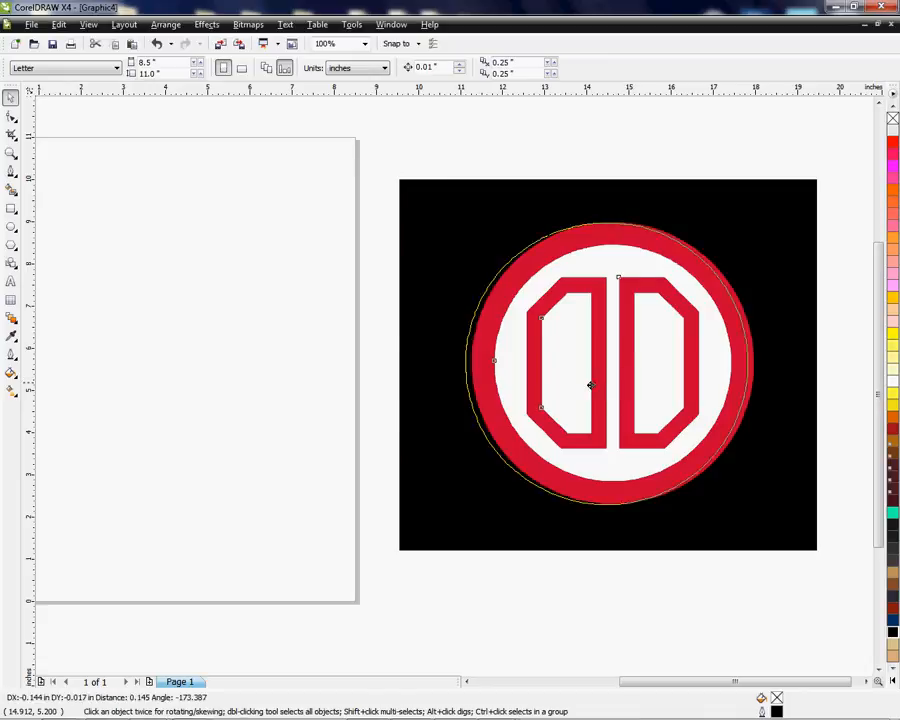
Move the logo back onto the page and ungroup it into separate pieces
drag(607, 363, 185, 343)
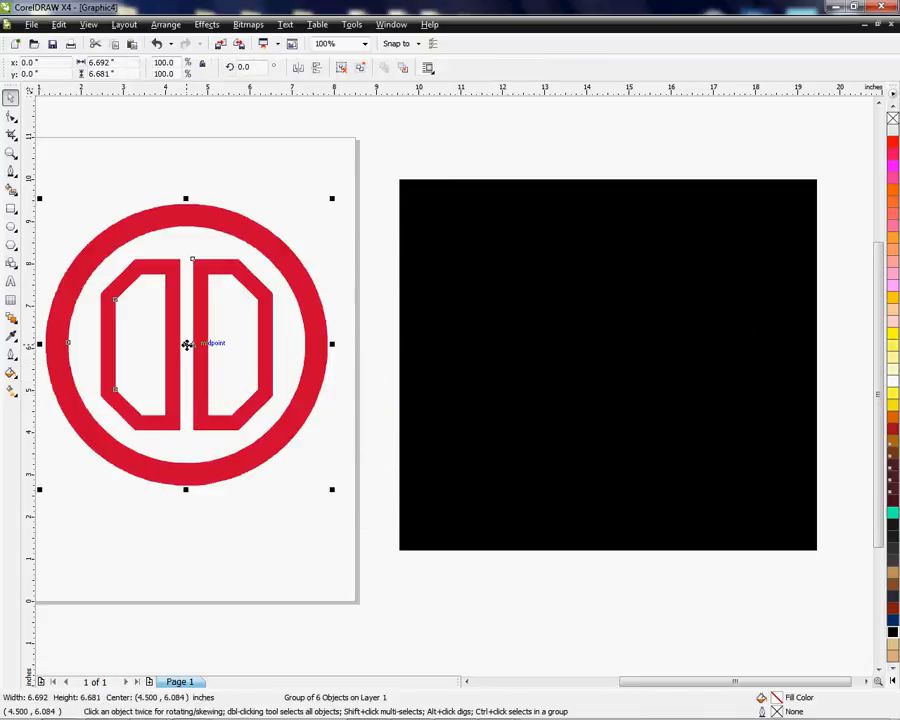
right_click(190, 343)
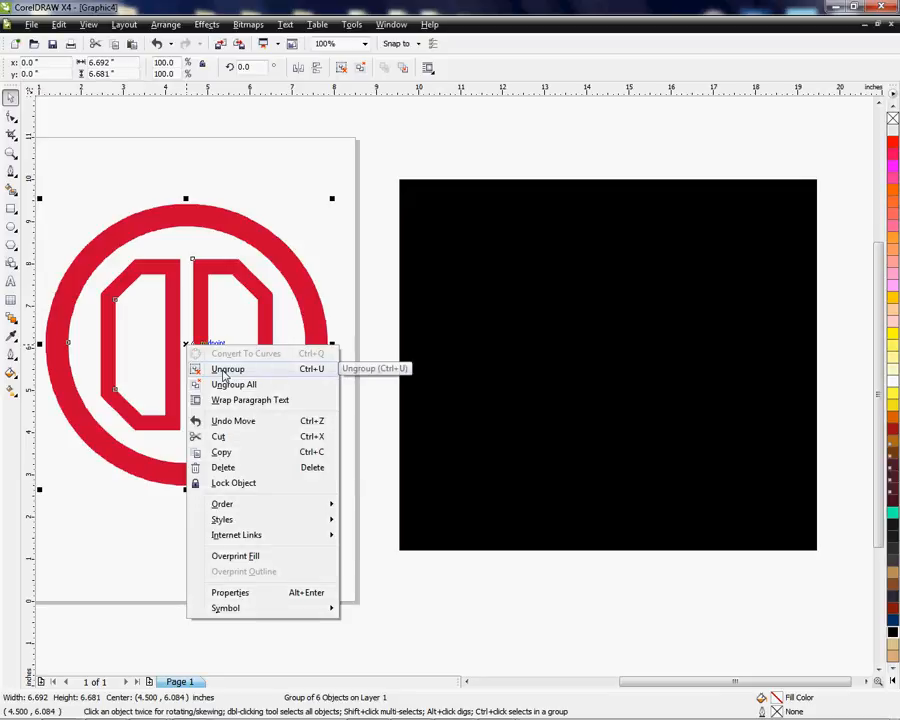
click(228, 369)
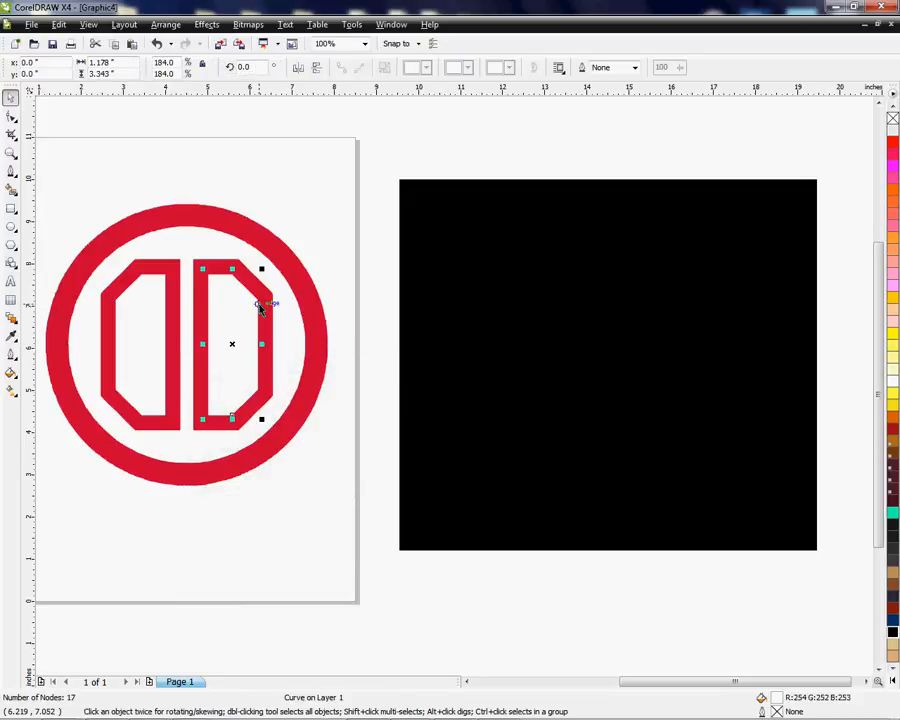
click(55, 203)
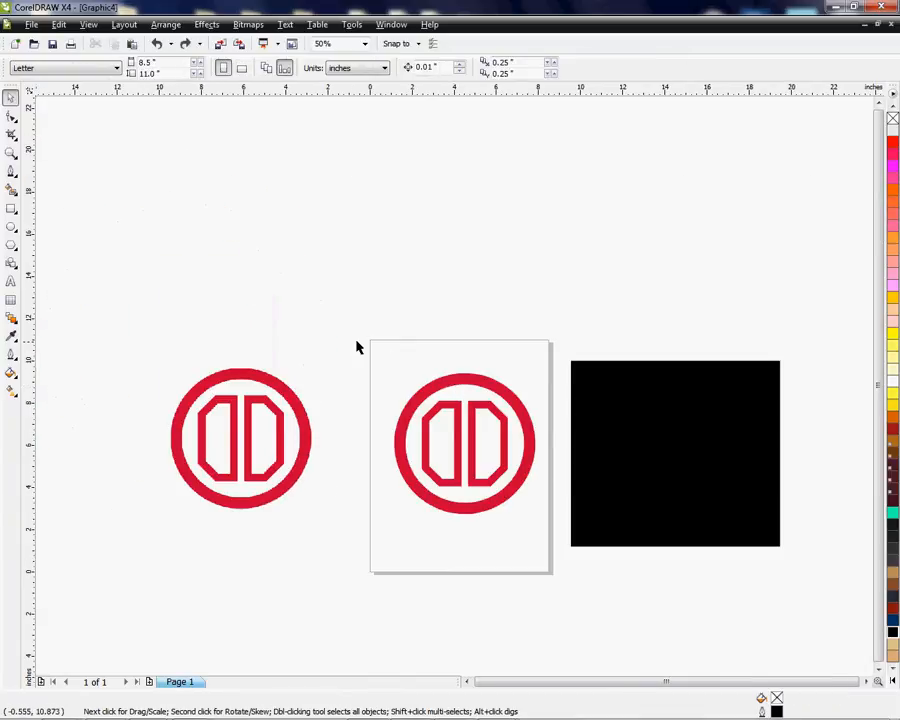
Marquee-select all logo pieces and move them onto the black square
click(463, 442)
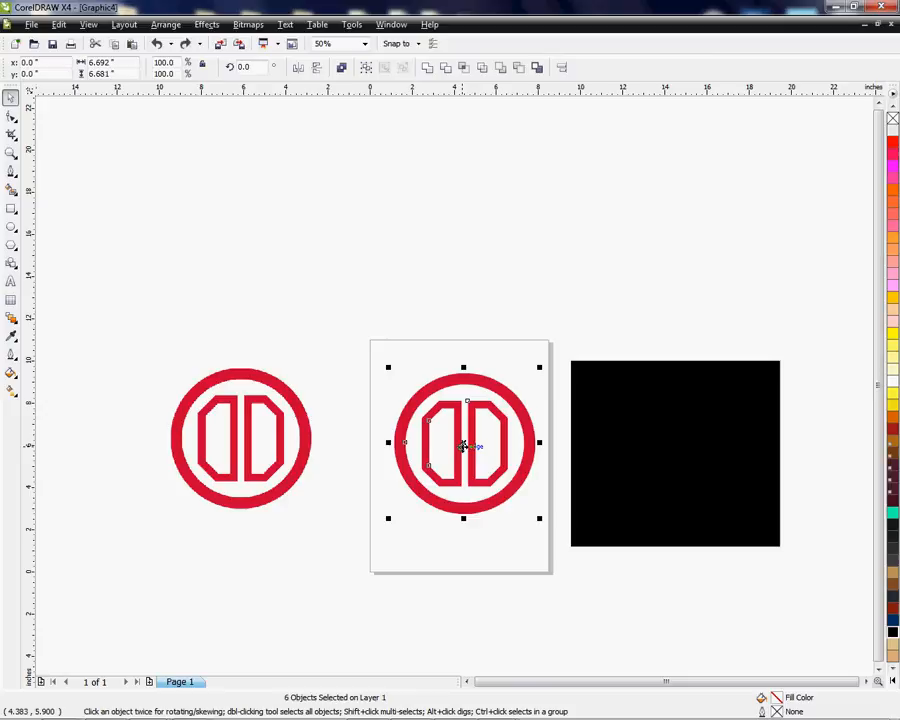
drag(463, 443, 675, 453)
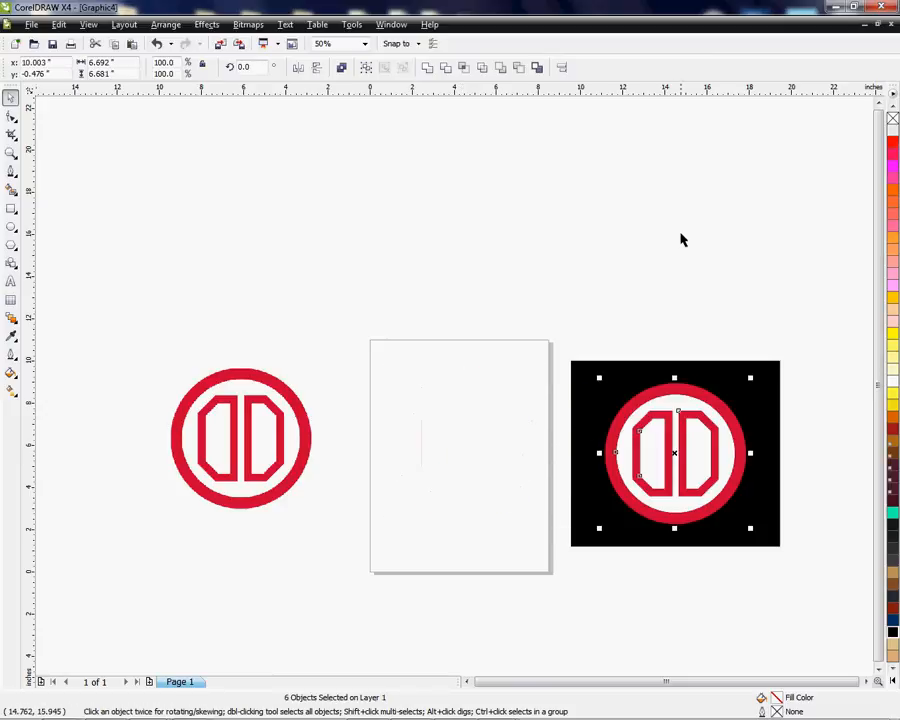
mouse_move(580, 477)
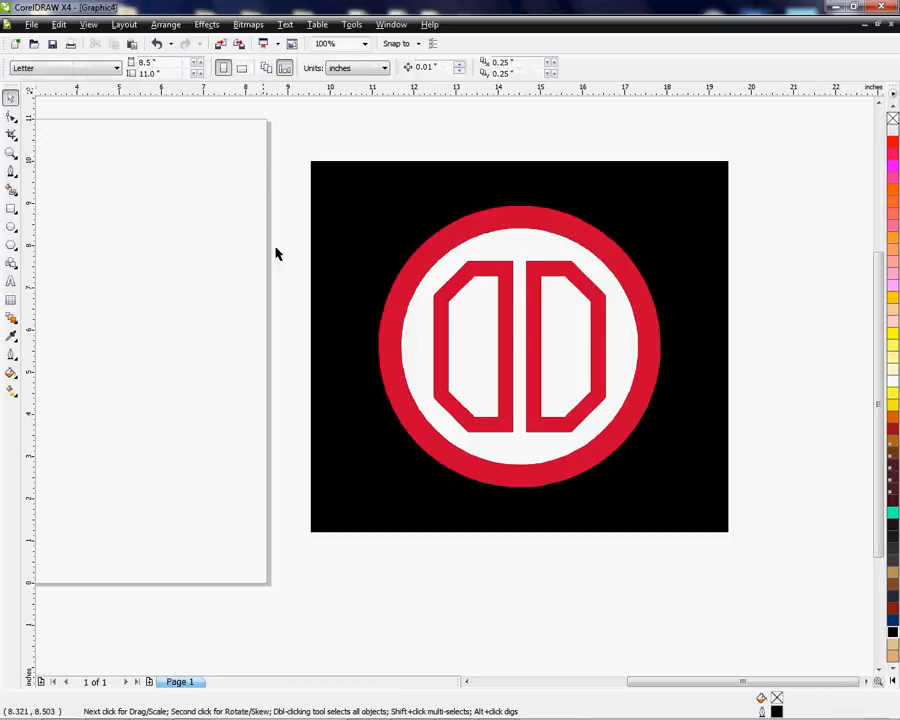
mouse_move(272, 415)
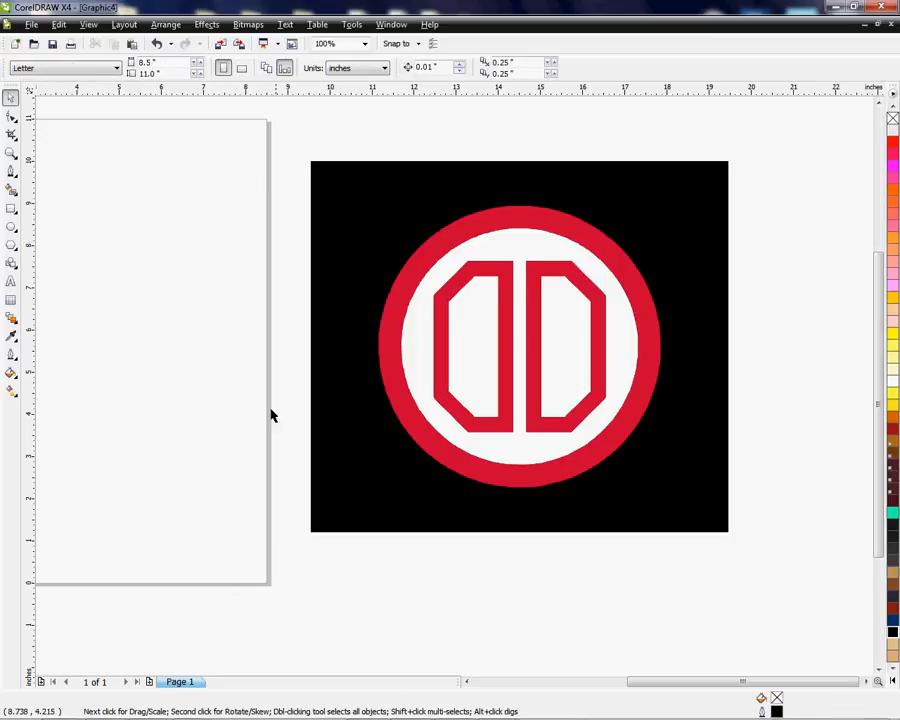
mouse_move(238, 420)
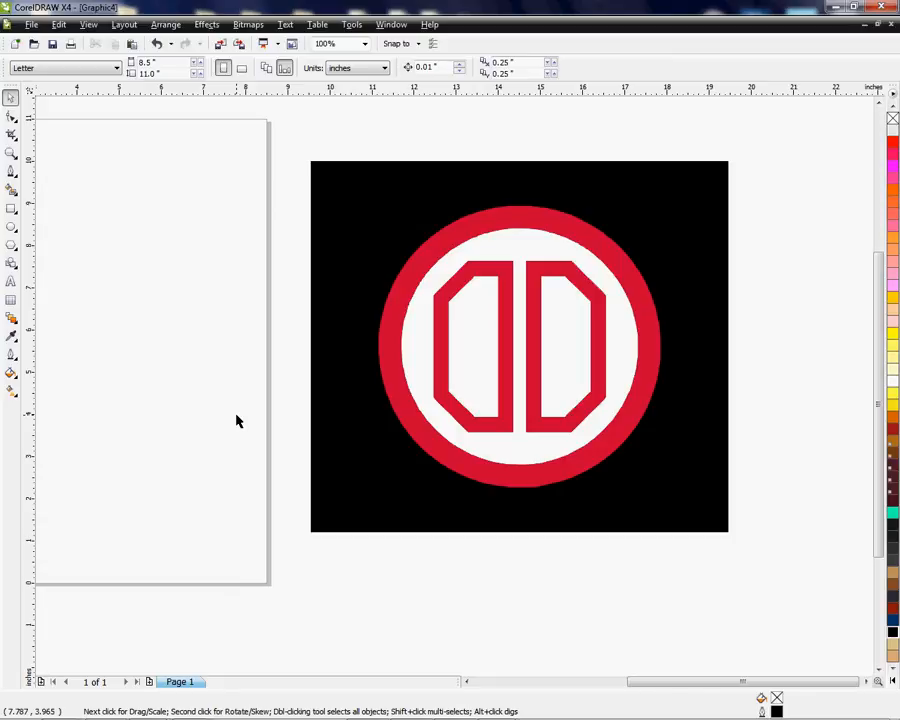
mouse_move(473, 374)
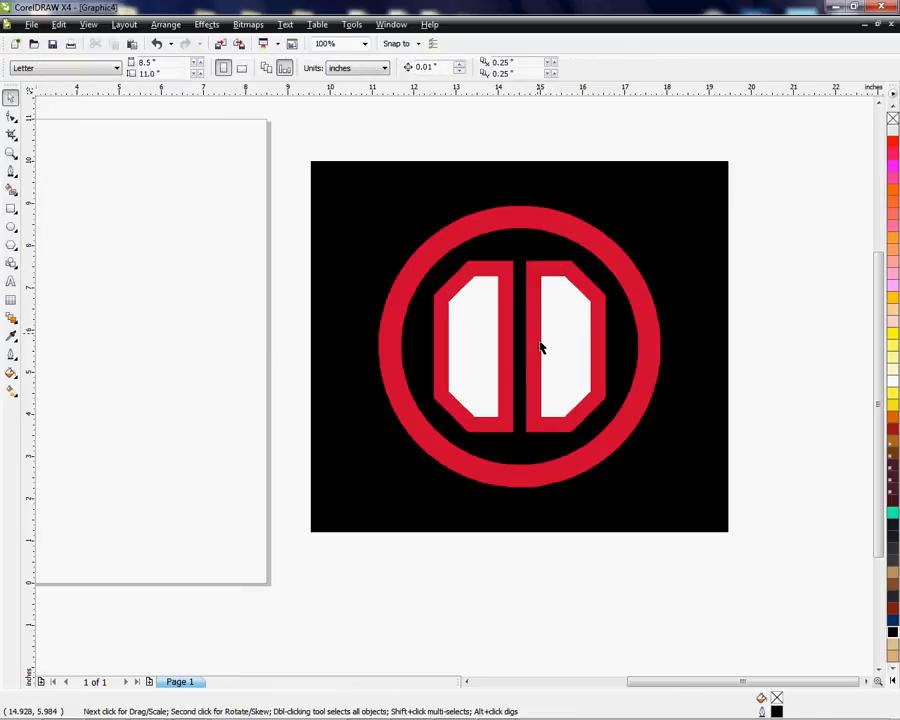
Select the white fills inside the right and left D letters for deletion
click(568, 345)
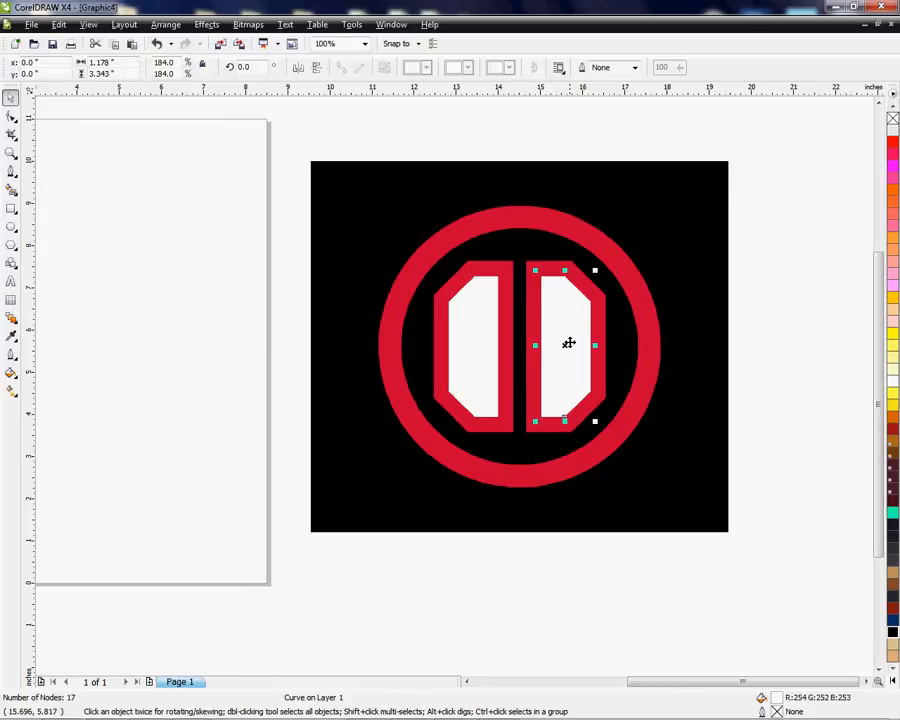
click(472, 378)
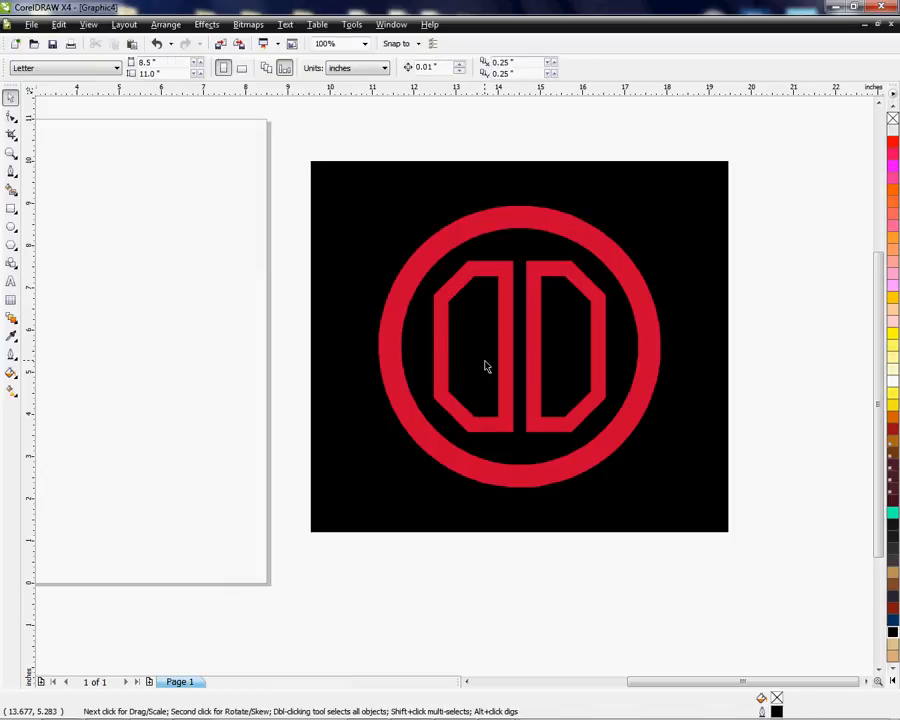
mouse_move(590, 250)
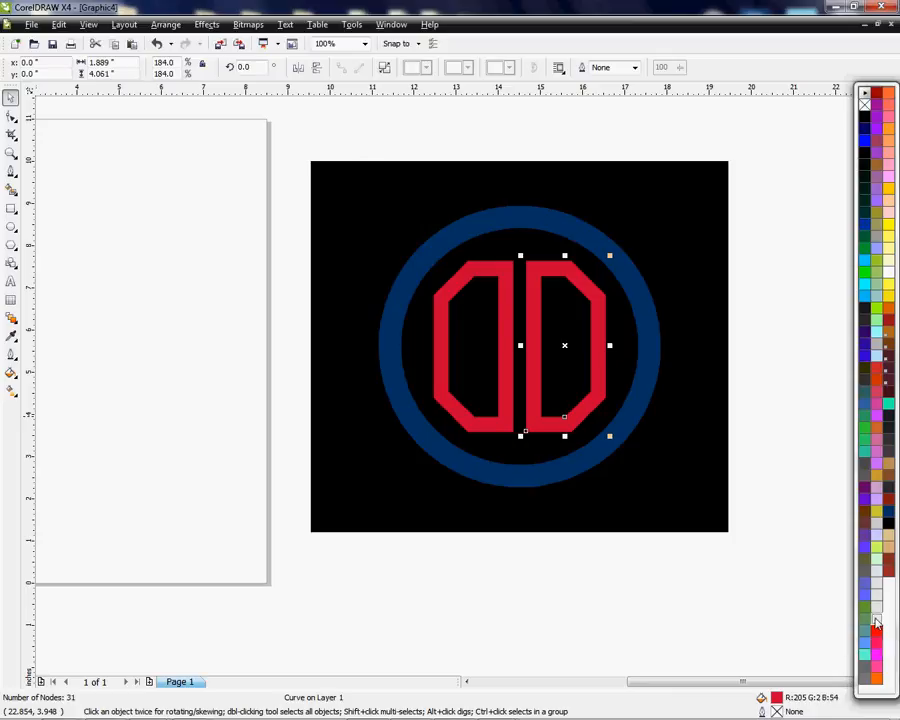
Fill the right D with white and the left D with Light Yellow from the palette
click(876, 620)
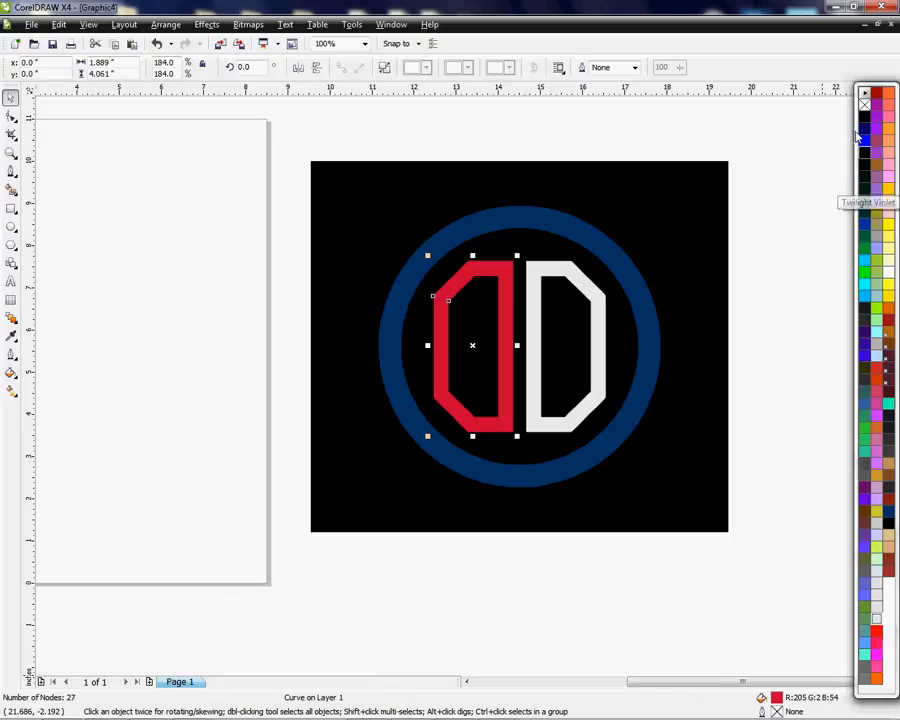
click(864, 94)
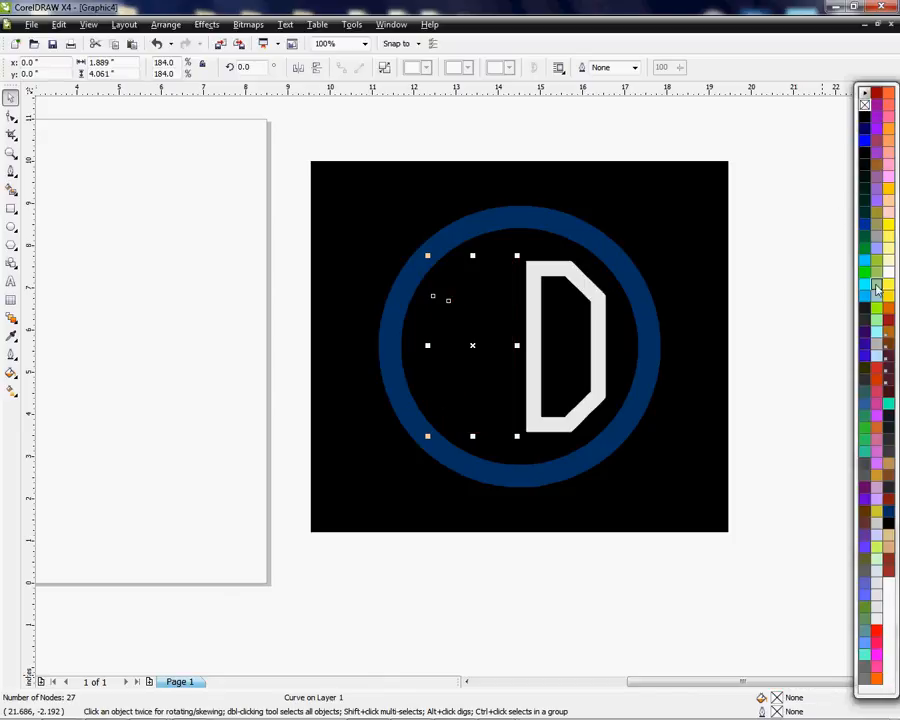
click(886, 236)
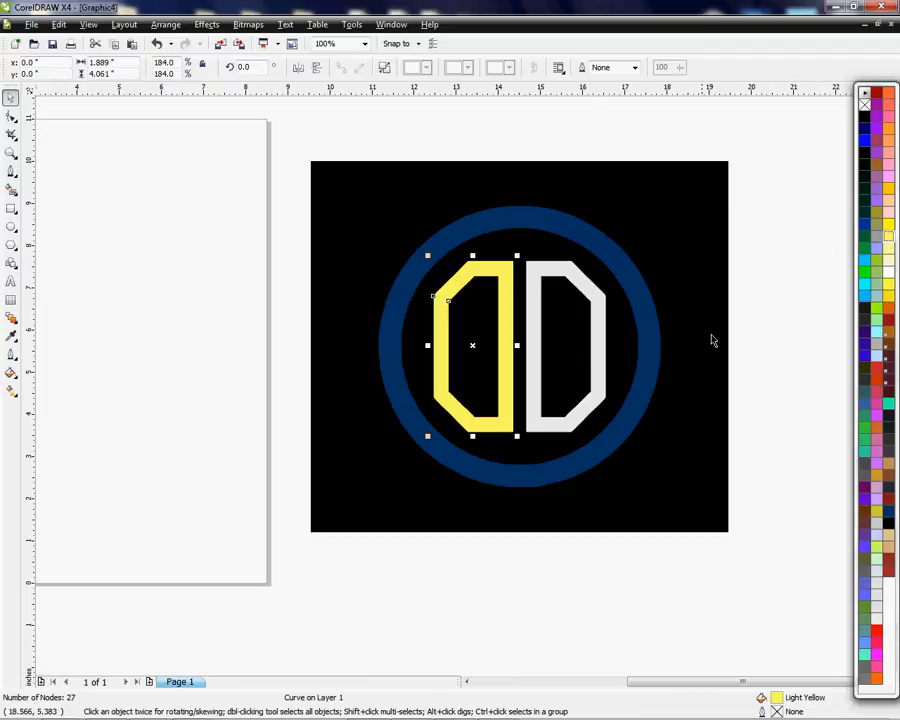
mouse_move(776, 347)
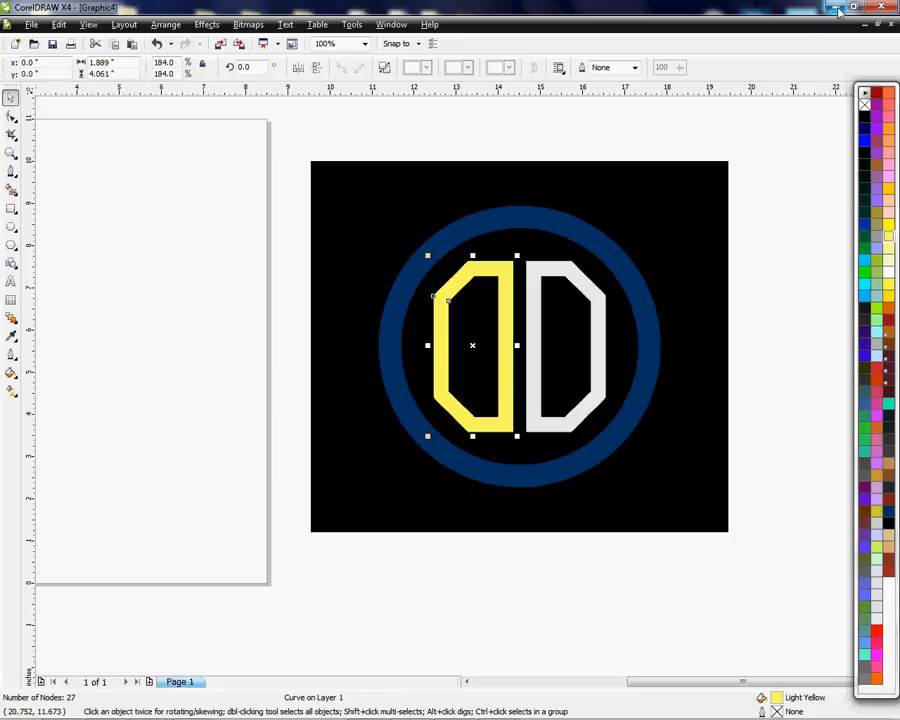
mouse_move(853, 7)
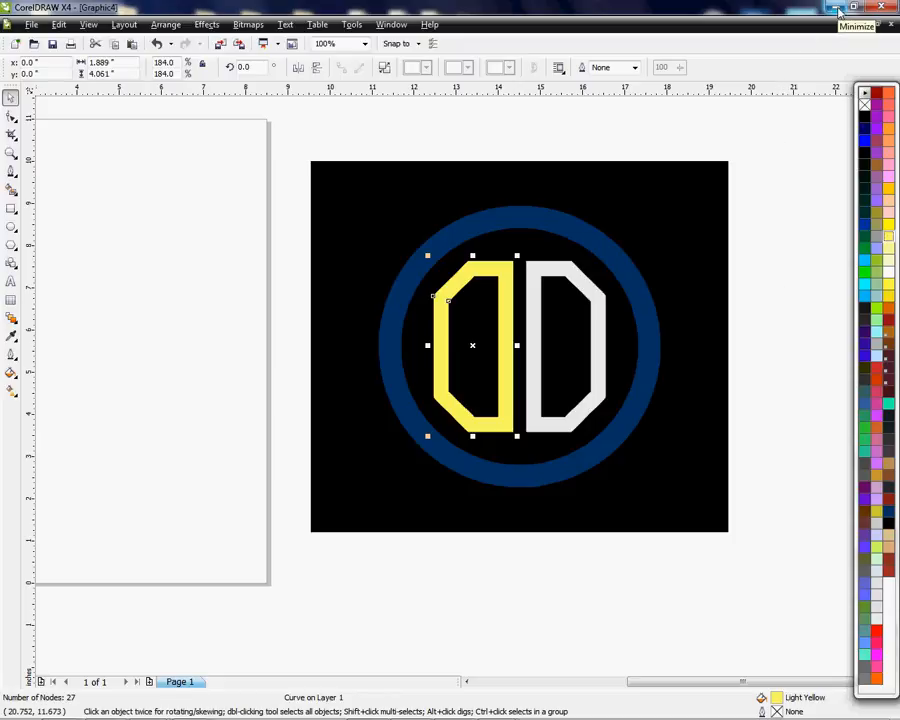